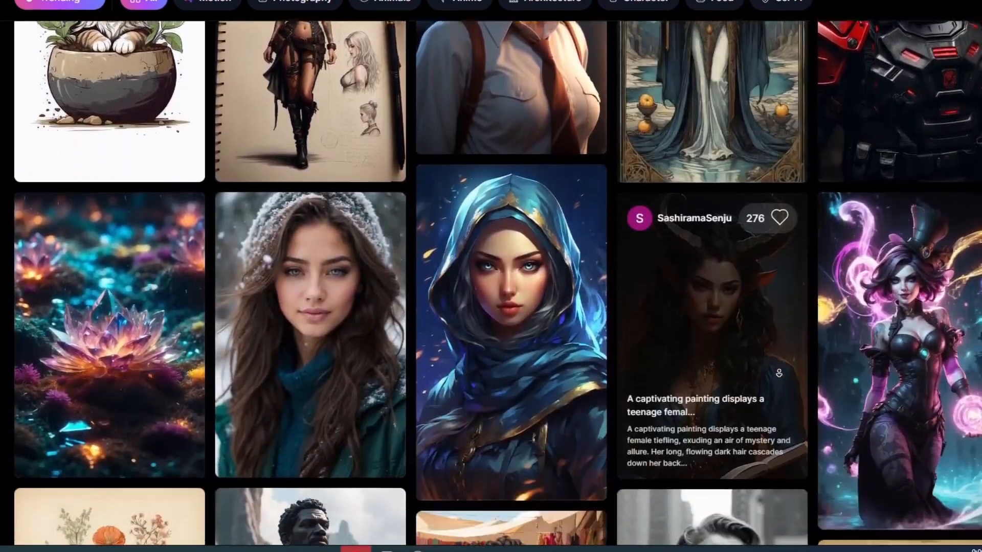
# Scroll through the generations and open Image2Motion for the fiery angel image.
pyautogui.scroll(-3)
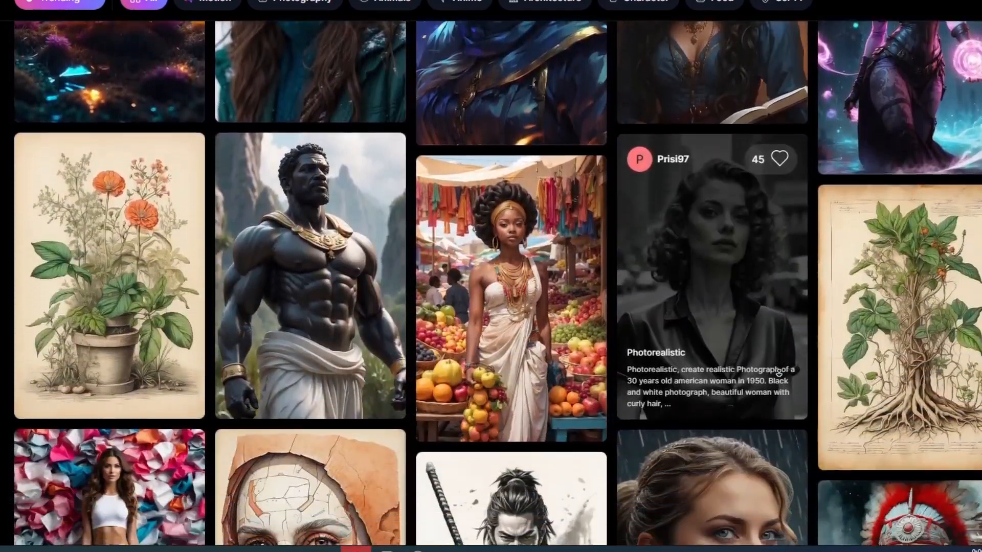
pyautogui.scroll(-3)
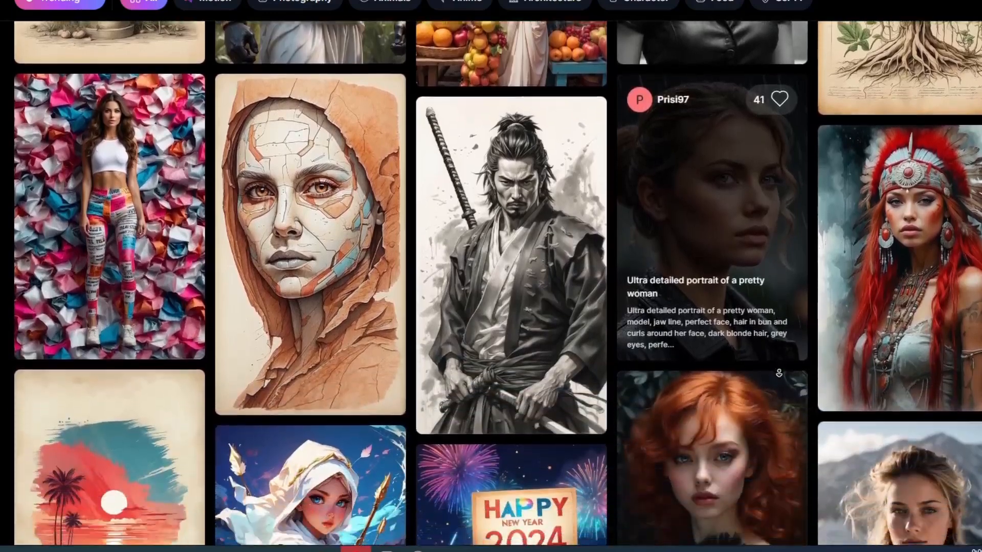
pyautogui.scroll(-3)
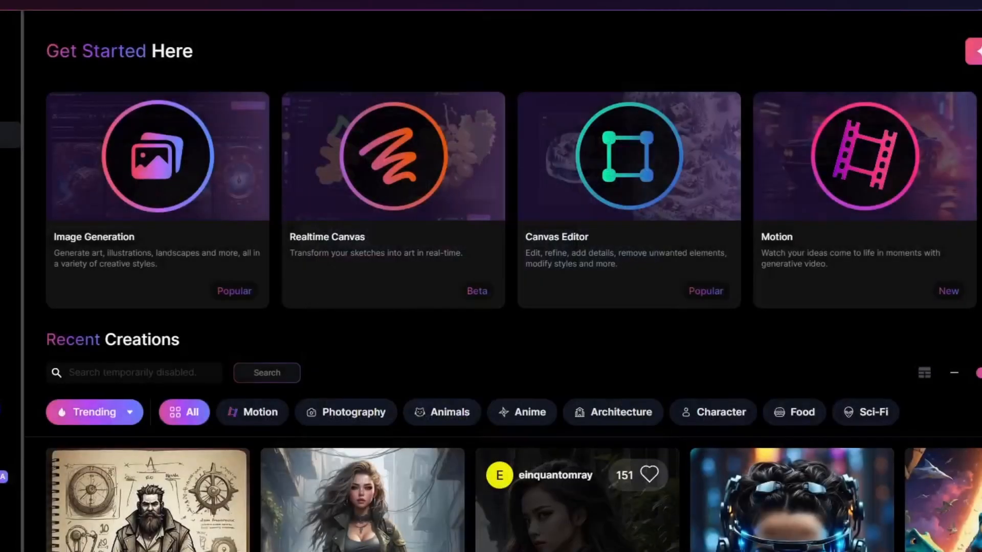
pyautogui.moveTo(860, 316)
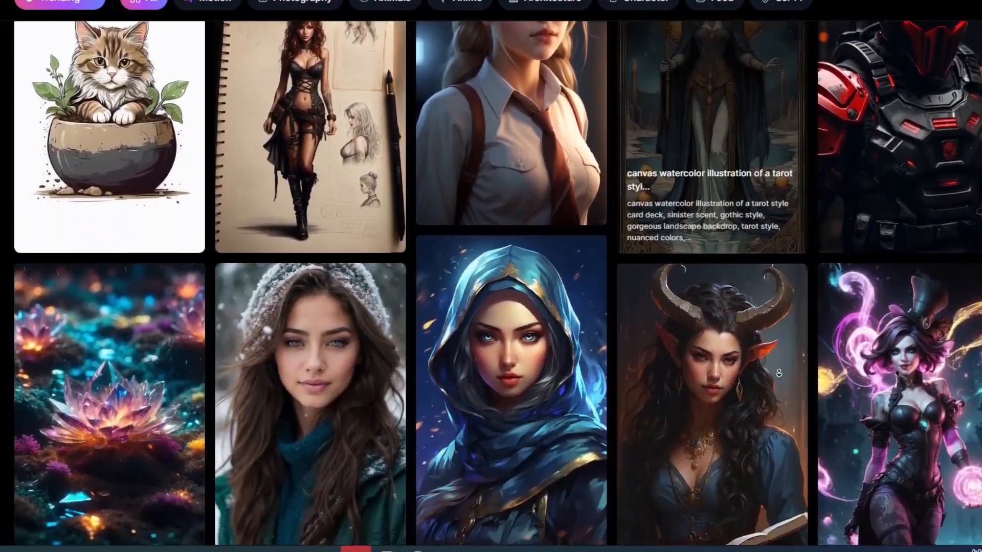
pyautogui.scroll(-3)
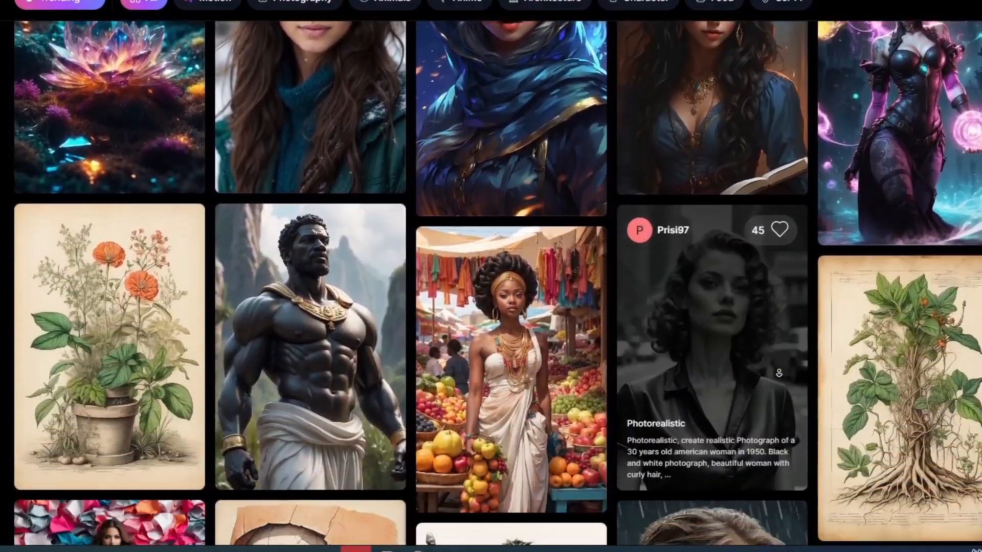
pyautogui.scroll(-3)
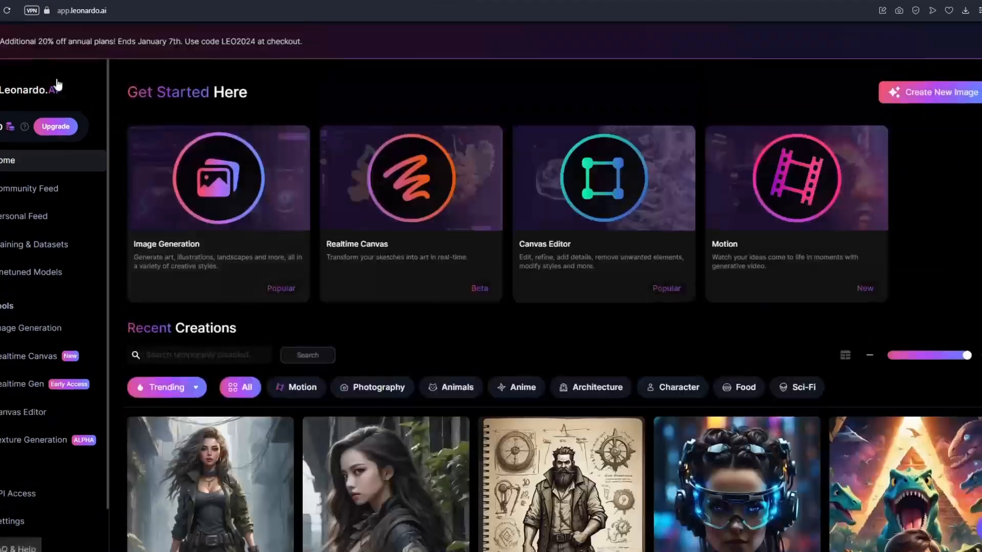
pyautogui.scroll(-3)
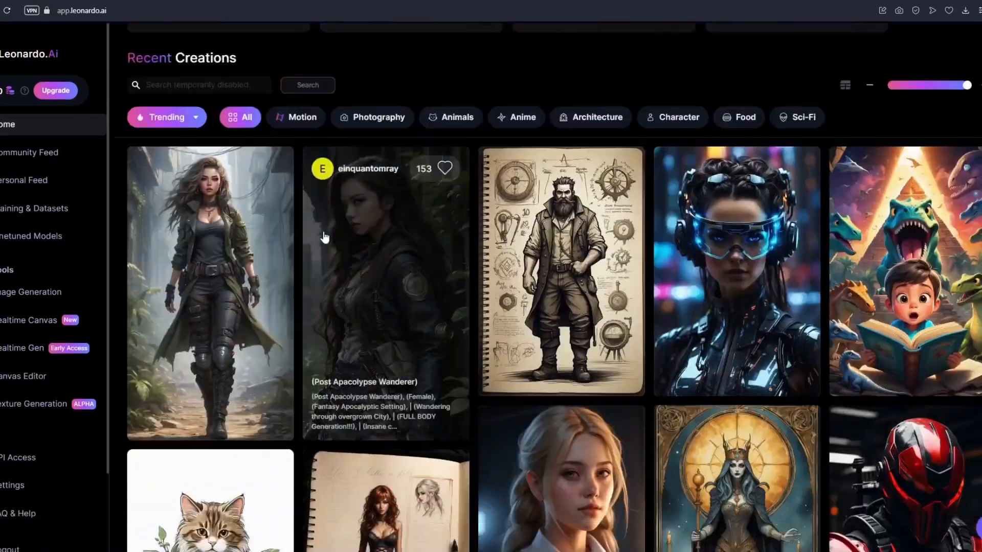
pyautogui.scroll(3)
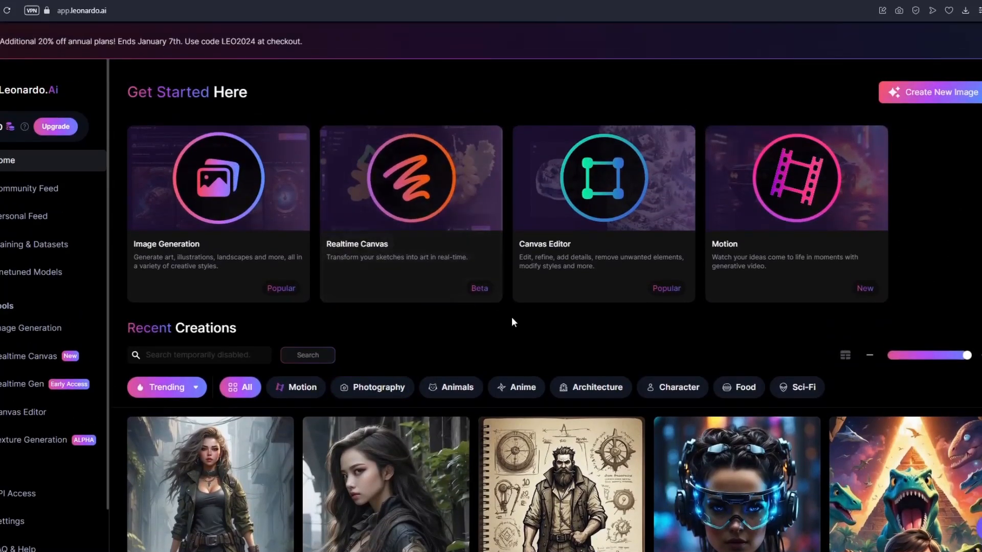
pyautogui.moveTo(527, 329)
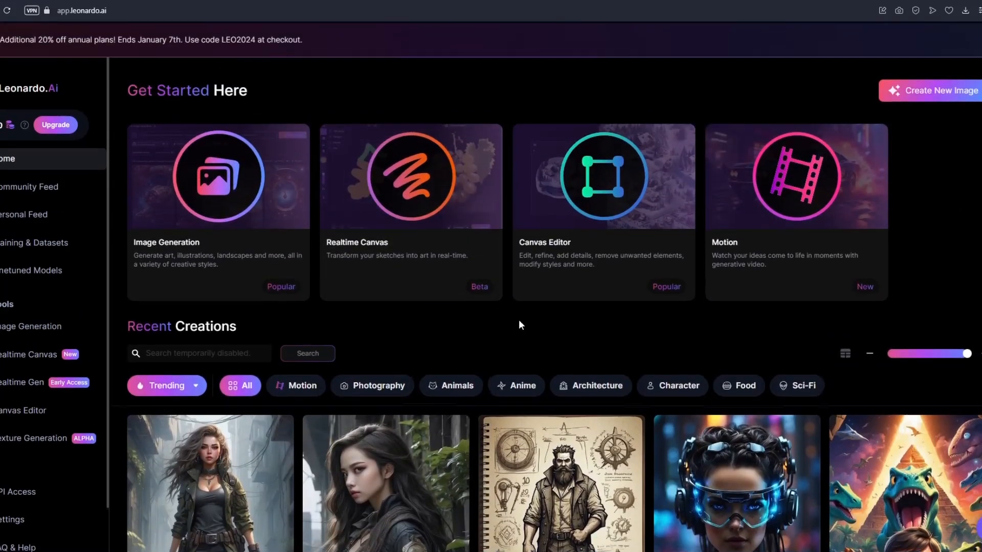
pyautogui.scroll(-3)
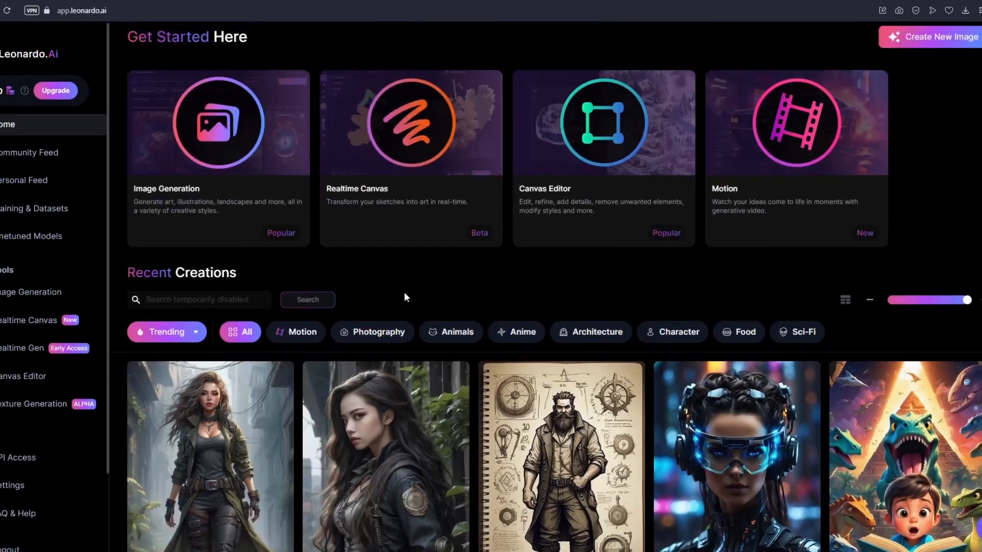
pyautogui.moveTo(470, 218)
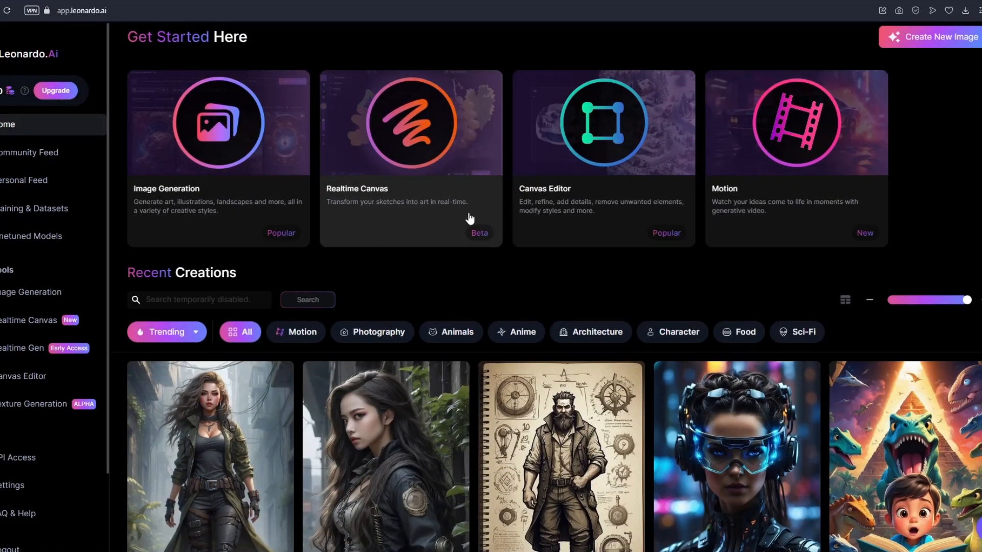
pyautogui.moveTo(571, 216)
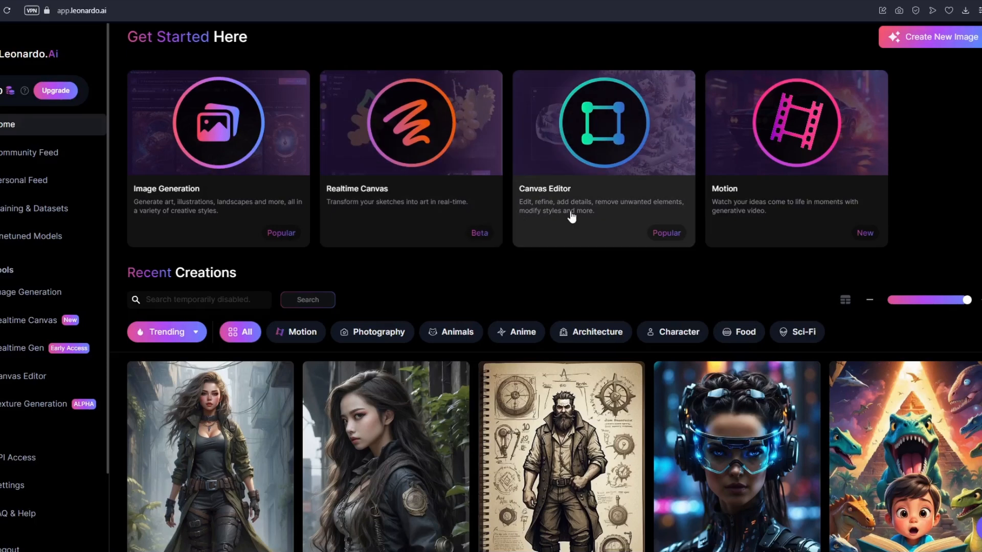
pyautogui.moveTo(756, 217)
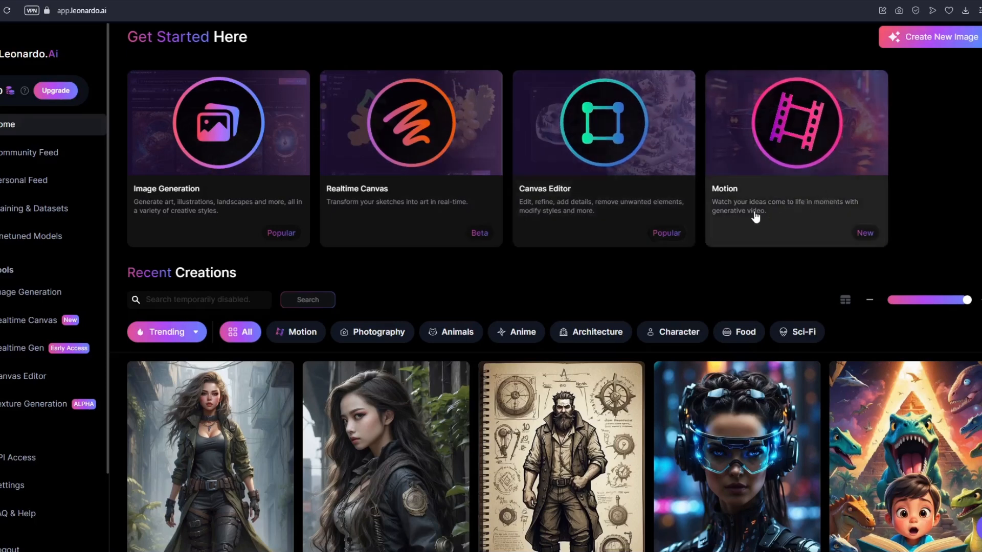
pyautogui.moveTo(828, 301)
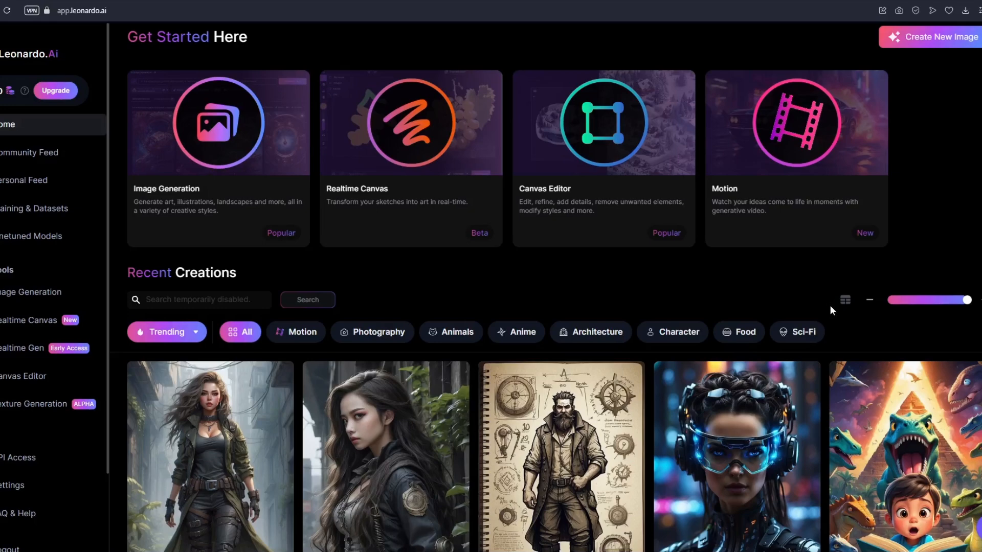
pyautogui.scroll(3)
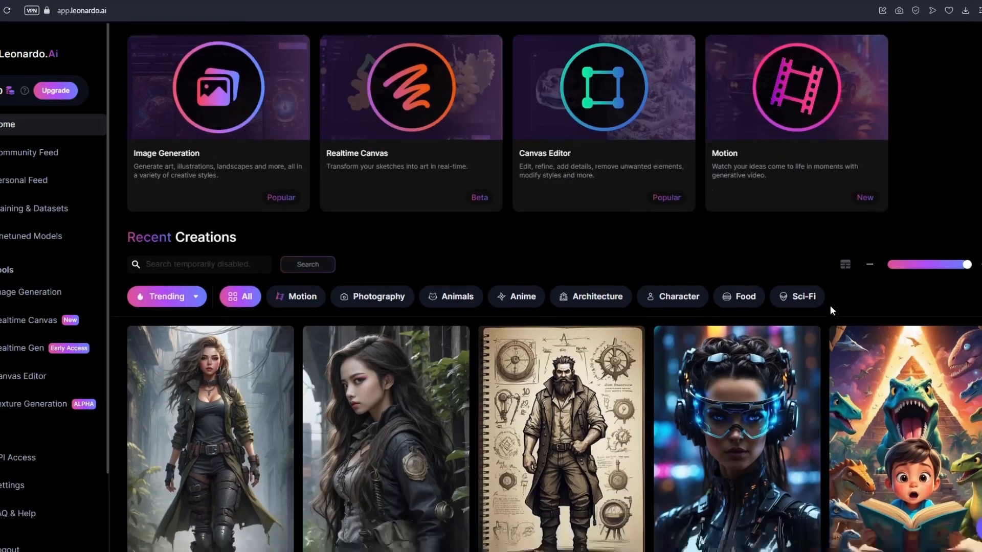
pyautogui.scroll(-3)
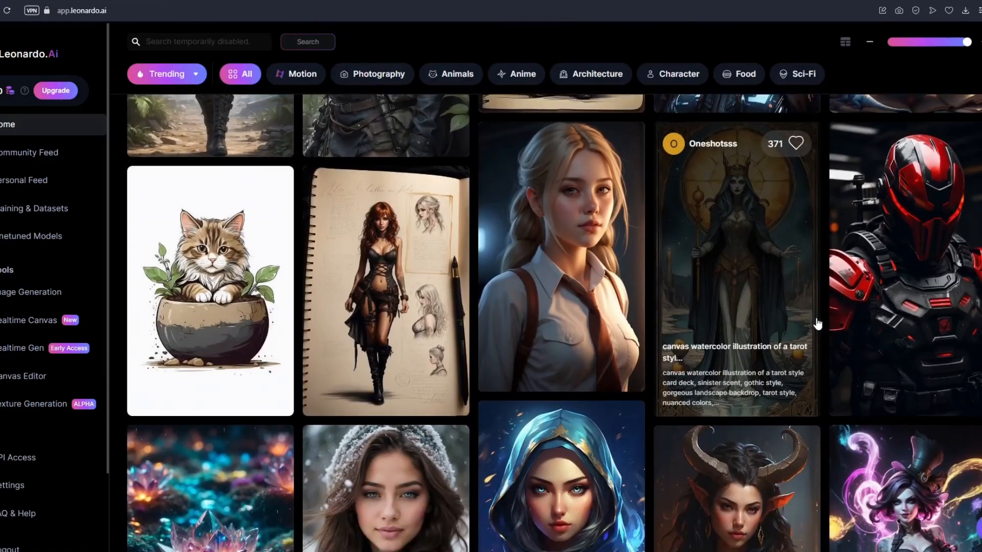
pyautogui.scroll(-3)
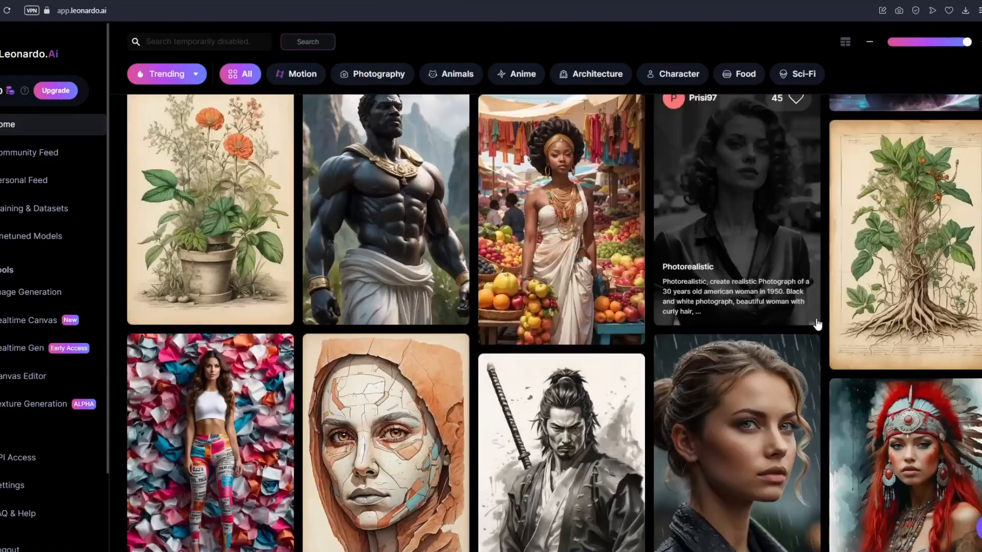
pyautogui.scroll(-3)
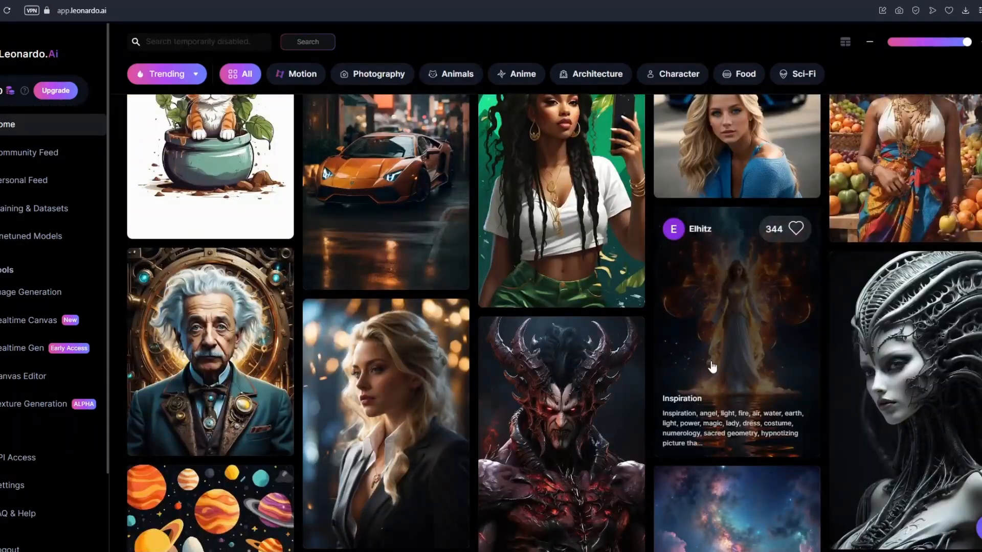
pyautogui.moveTo(755, 351)
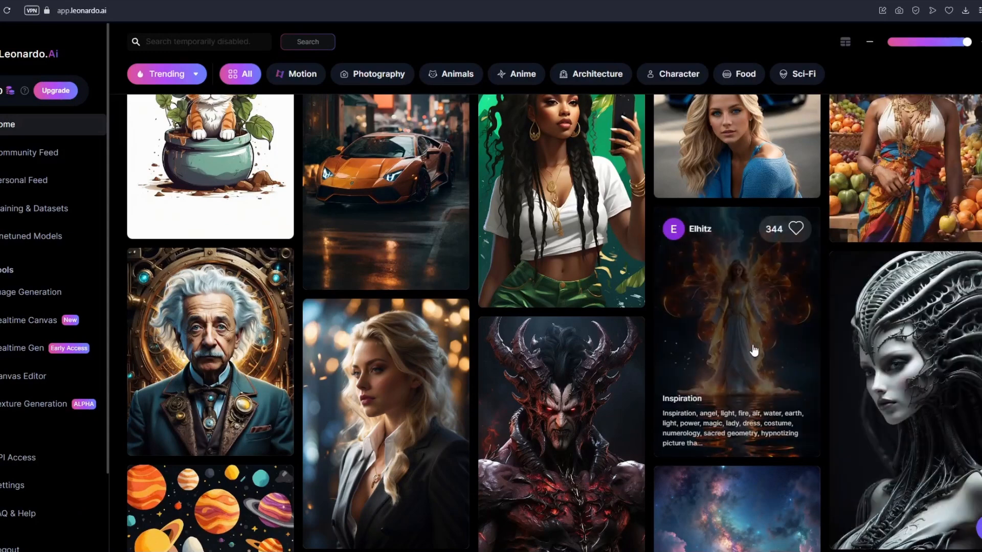
pyautogui.moveTo(750, 348)
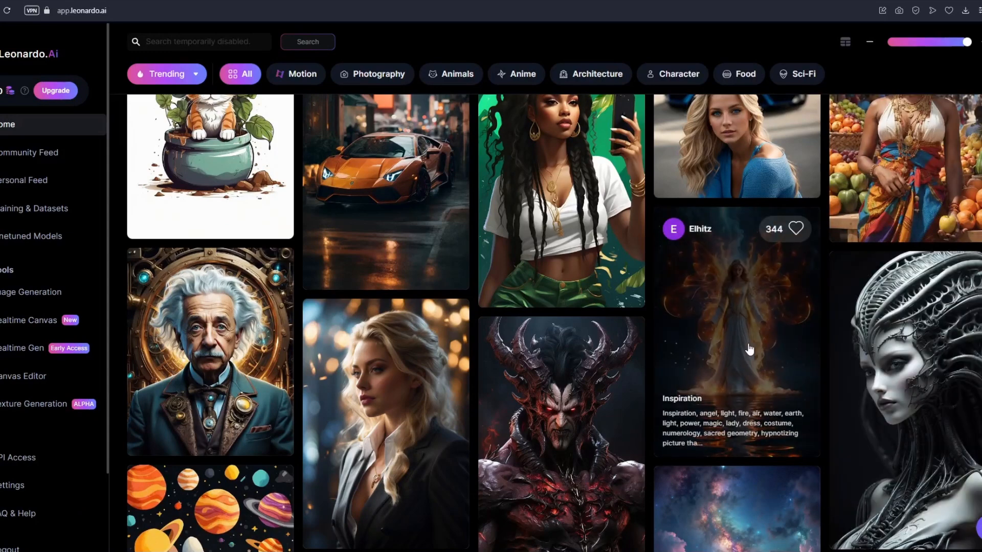
pyautogui.scroll(-3)
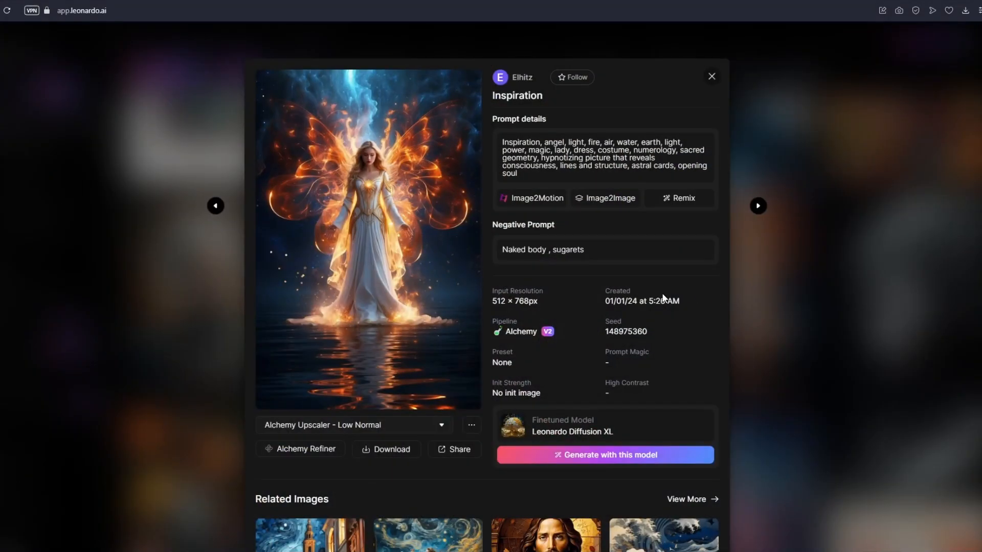
pyautogui.moveTo(589, 228)
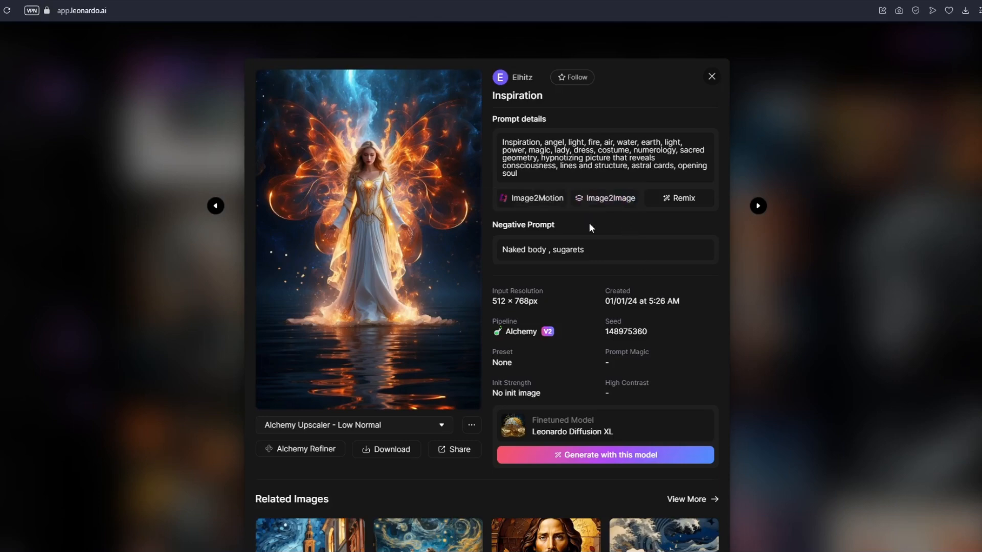
pyautogui.moveTo(606, 198)
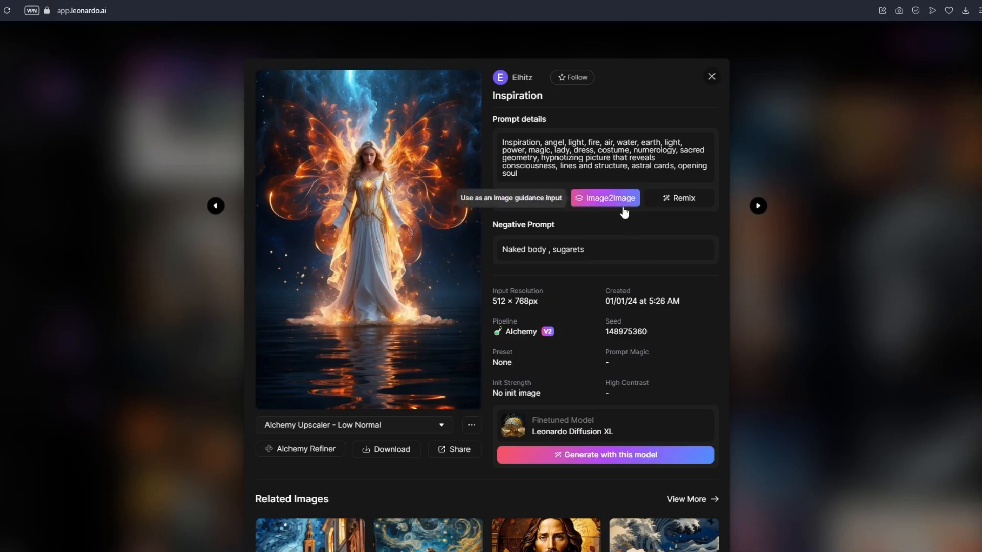
pyautogui.moveTo(680, 198)
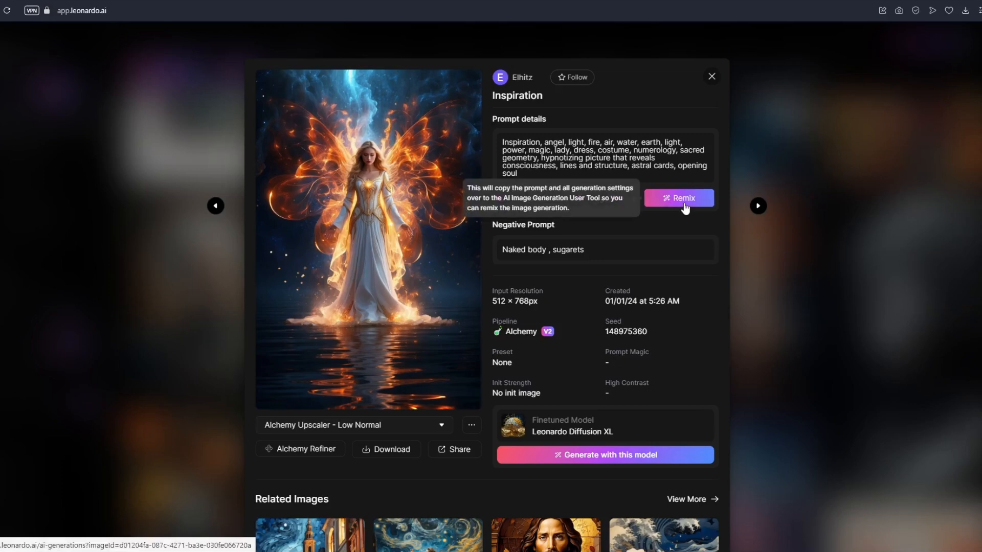
pyautogui.moveTo(649, 216)
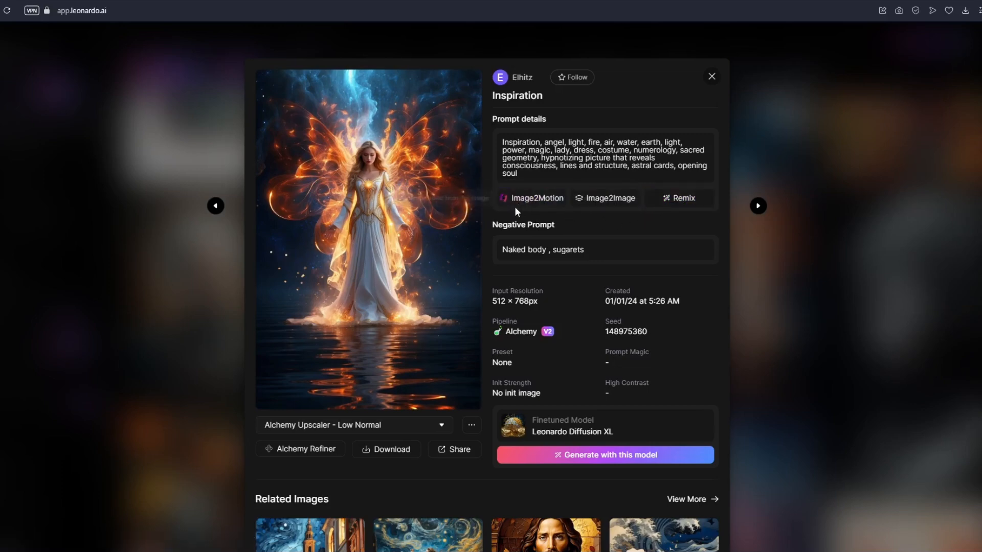
pyautogui.moveTo(531, 198)
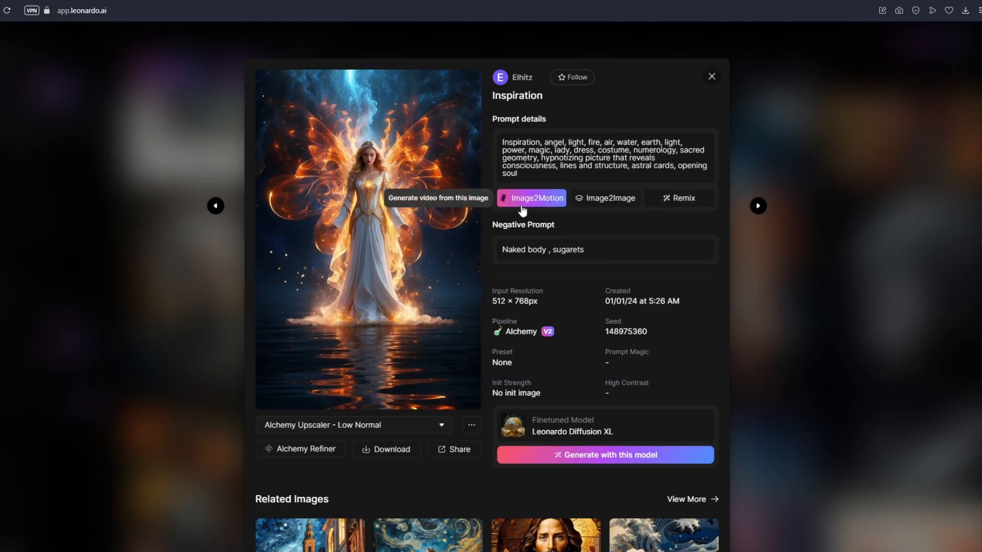
pyautogui.moveTo(538, 205)
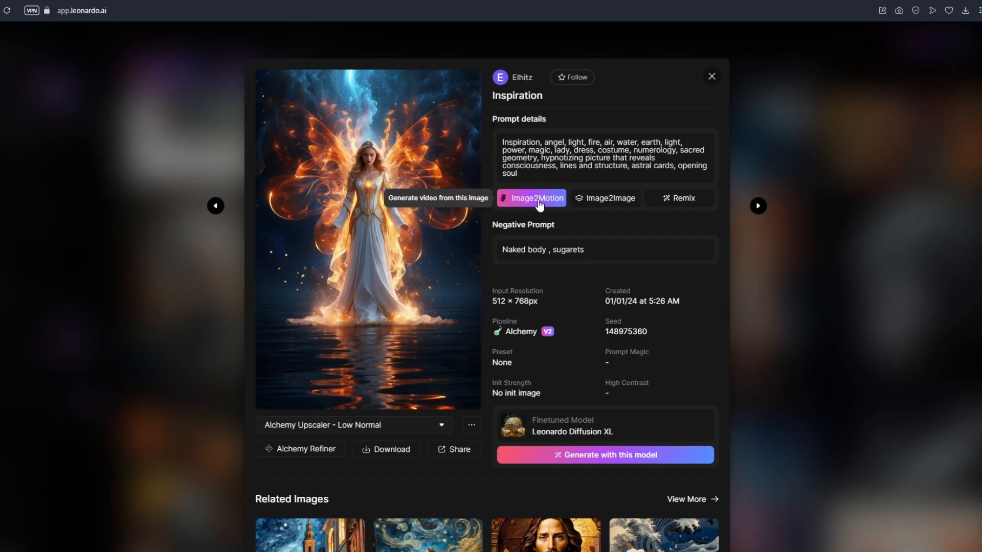
pyautogui.moveTo(591, 251)
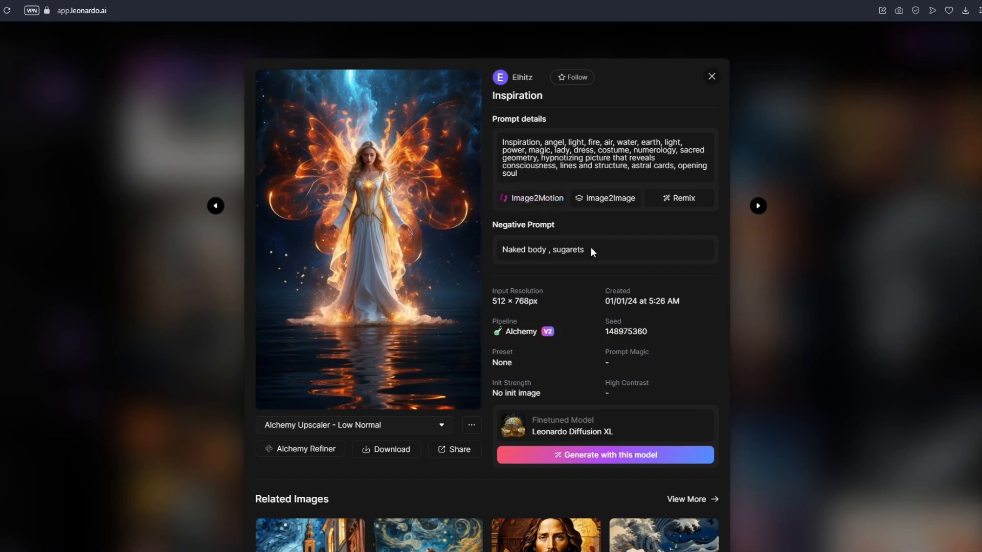
pyautogui.moveTo(586, 253)
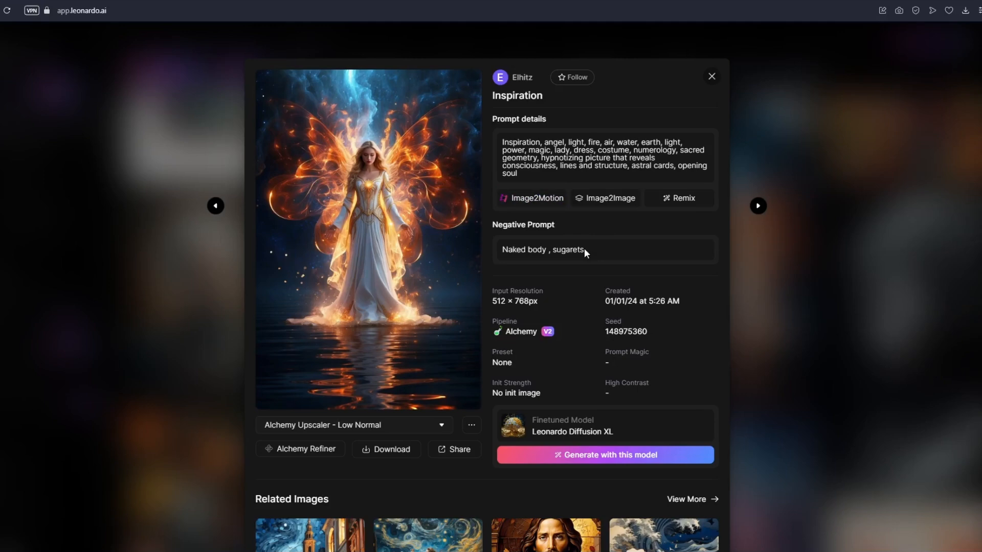
pyautogui.moveTo(525, 251)
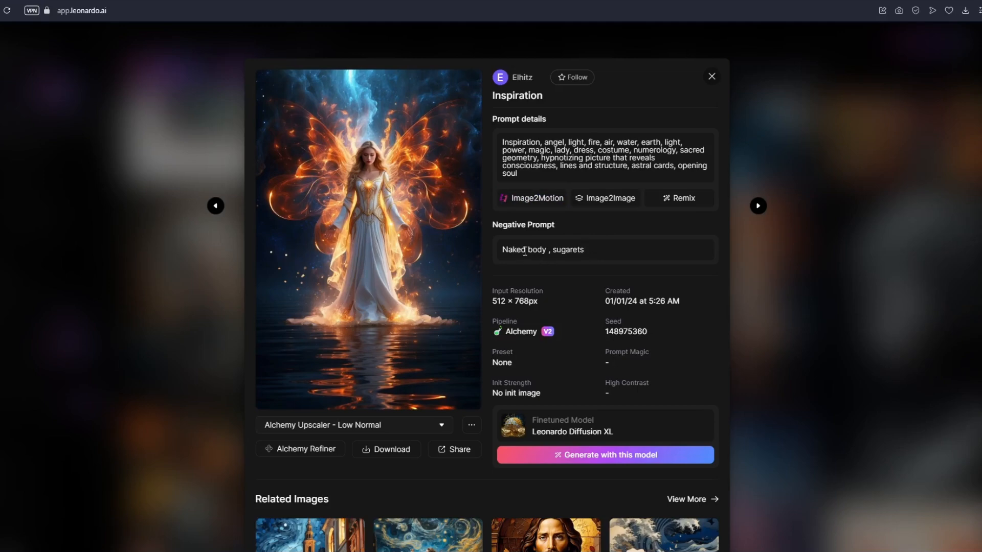
pyautogui.moveTo(525, 322)
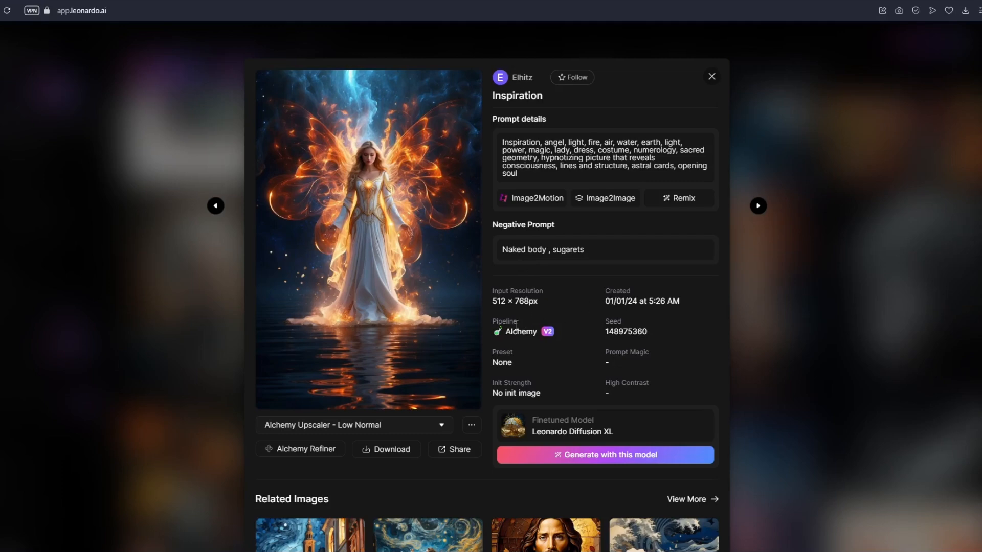
pyautogui.moveTo(528, 358)
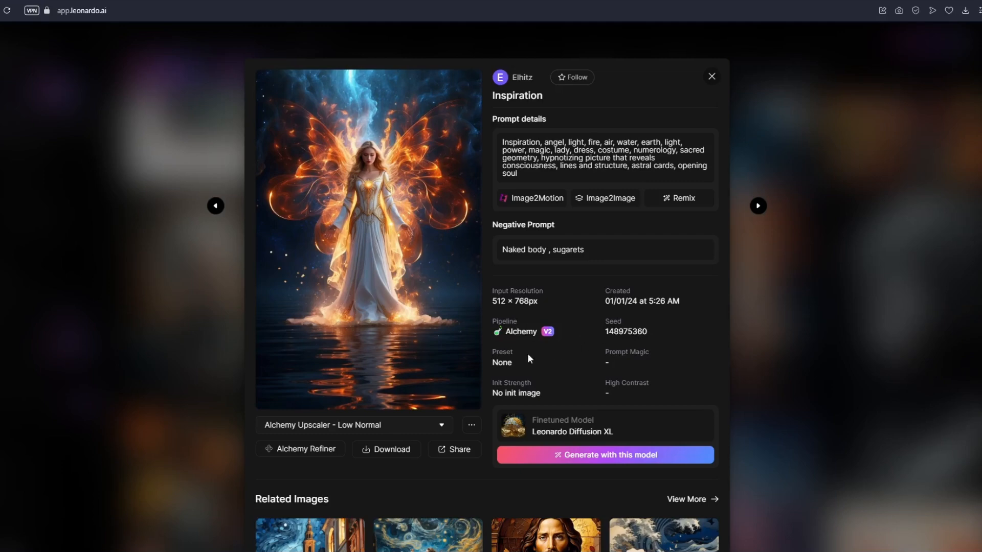
pyautogui.moveTo(524, 396)
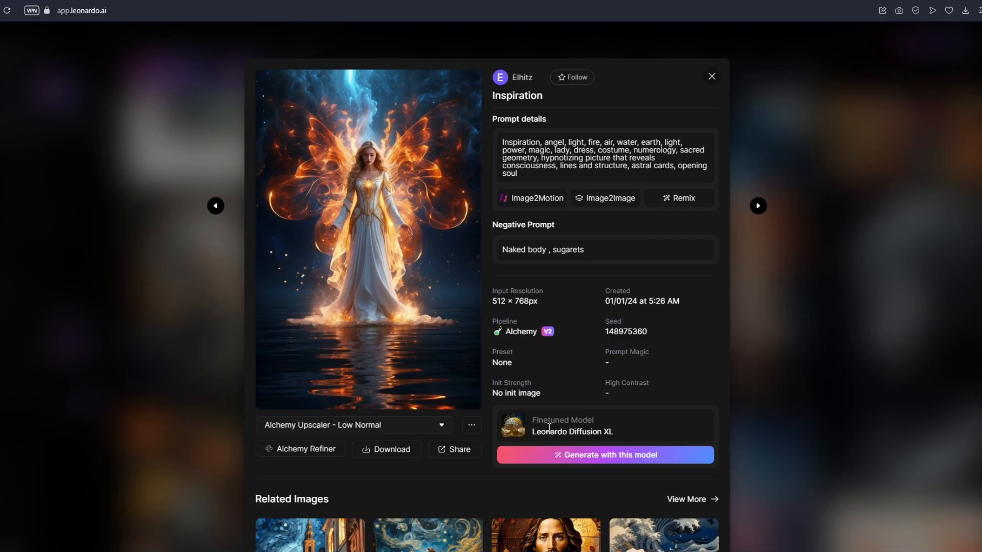
pyautogui.moveTo(568, 391)
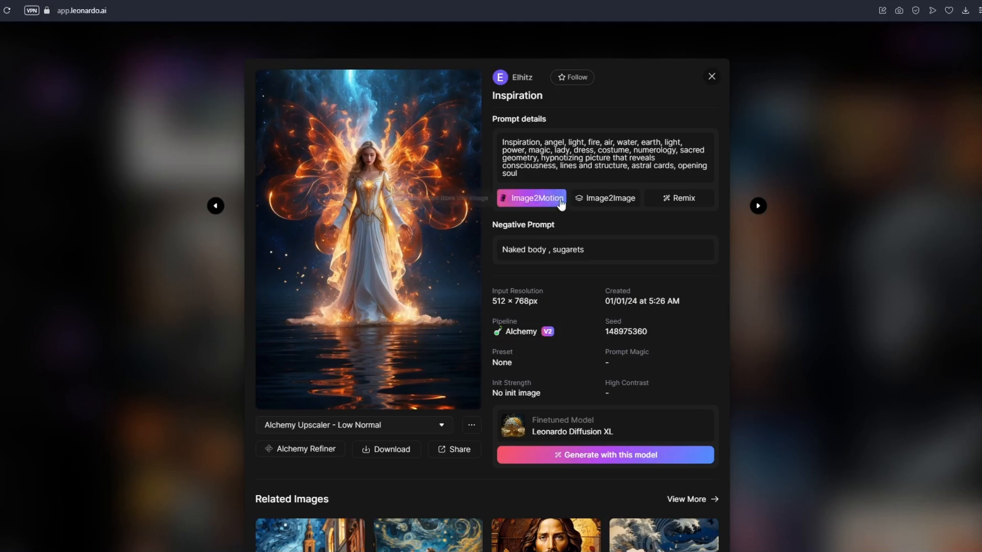
pyautogui.moveTo(532, 198)
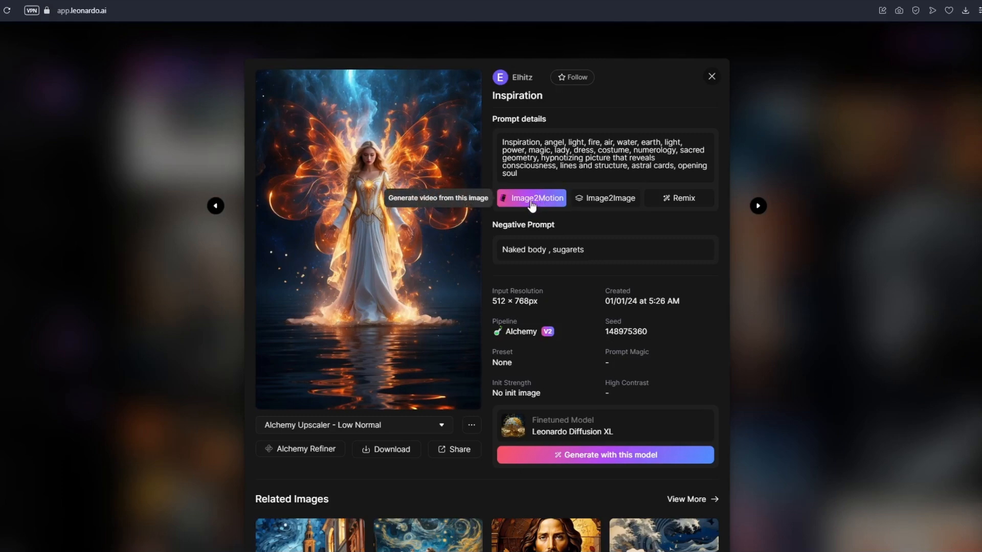
pyautogui.click(531, 198)
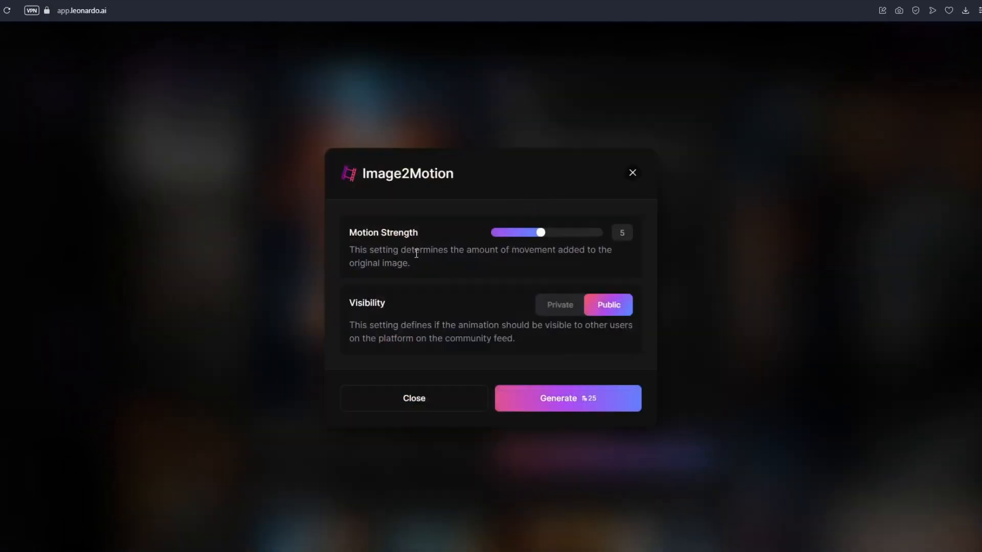
pyautogui.moveTo(408, 259)
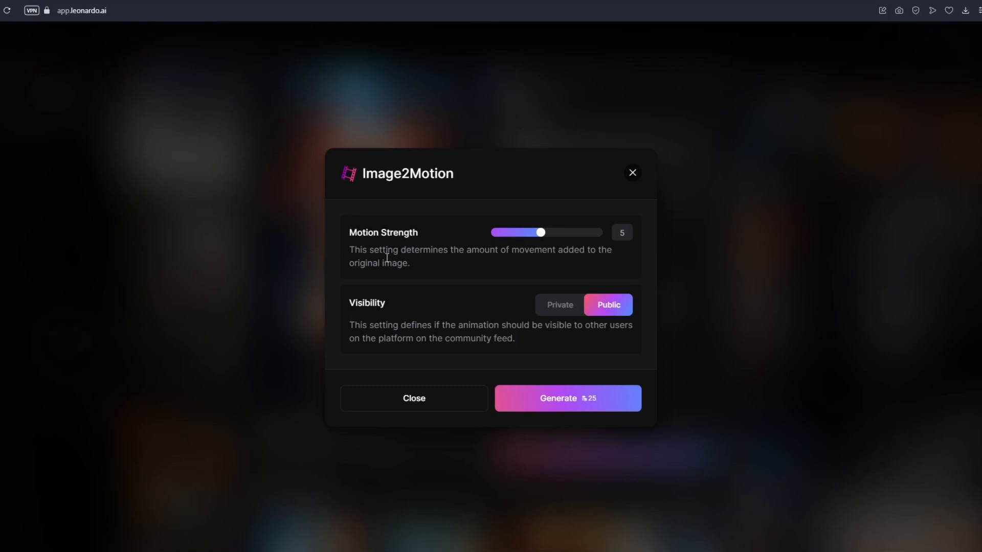
pyautogui.moveTo(514, 269)
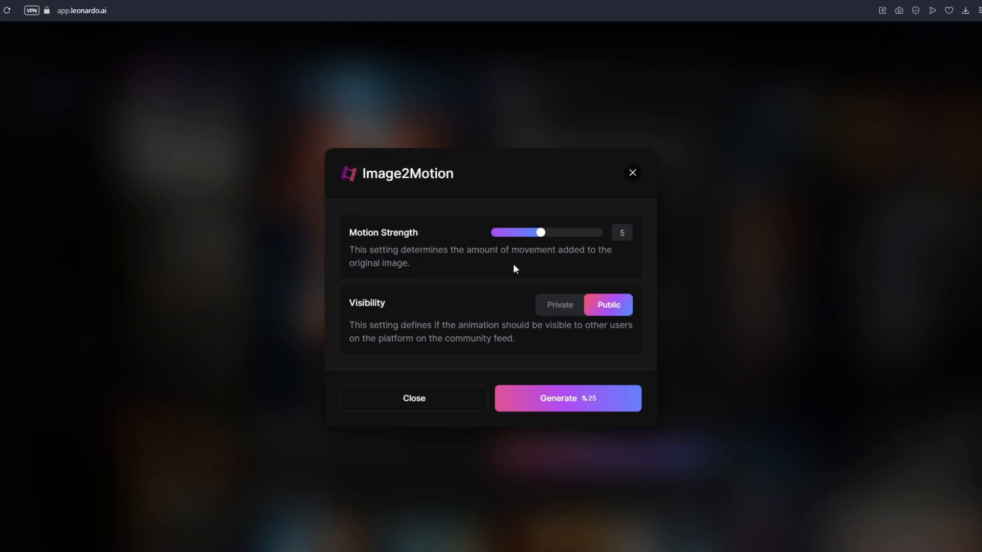
pyautogui.moveTo(406, 280)
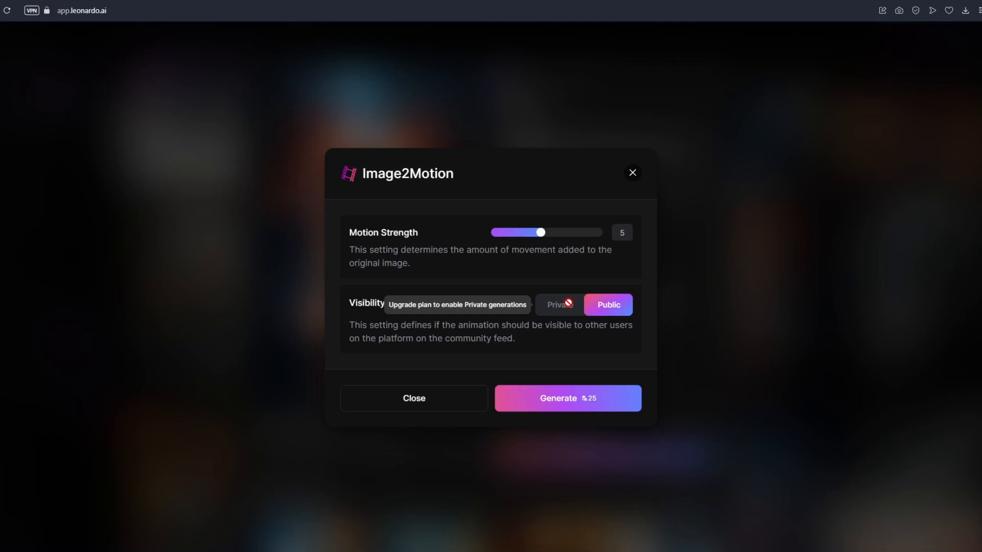
pyautogui.moveTo(543, 236)
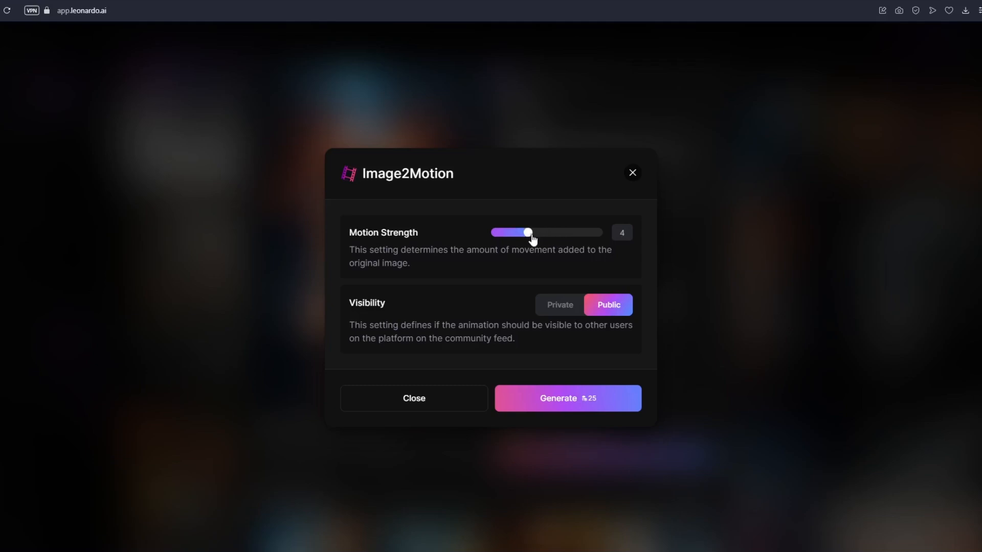
pyautogui.moveTo(566, 398)
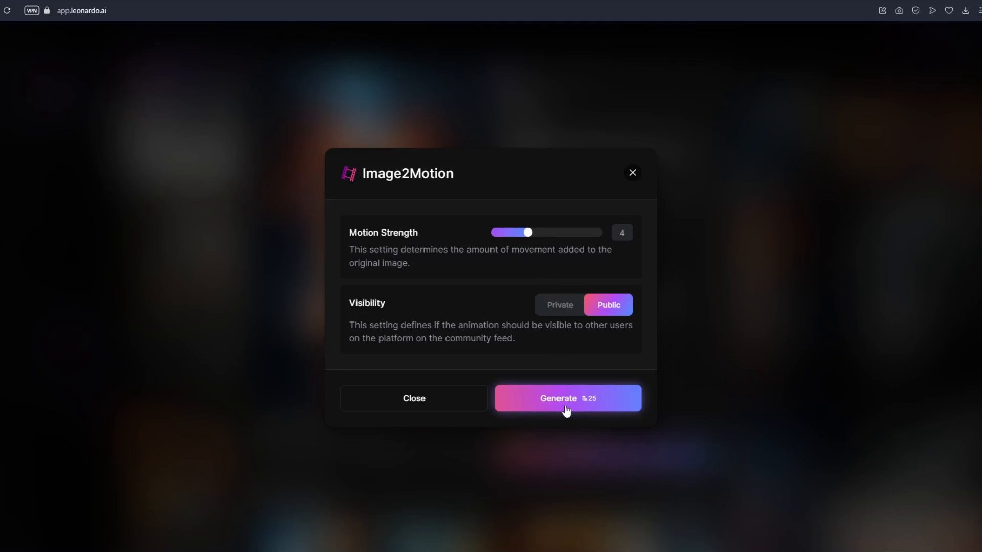
pyautogui.moveTo(591, 408)
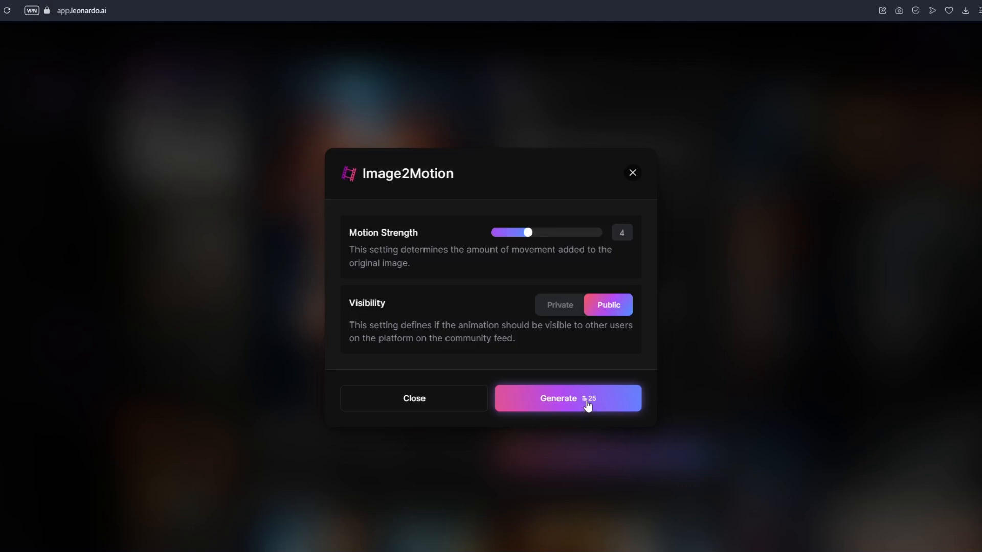
# Generate the angel motion video and open it from the Generation History.
pyautogui.click(567, 398)
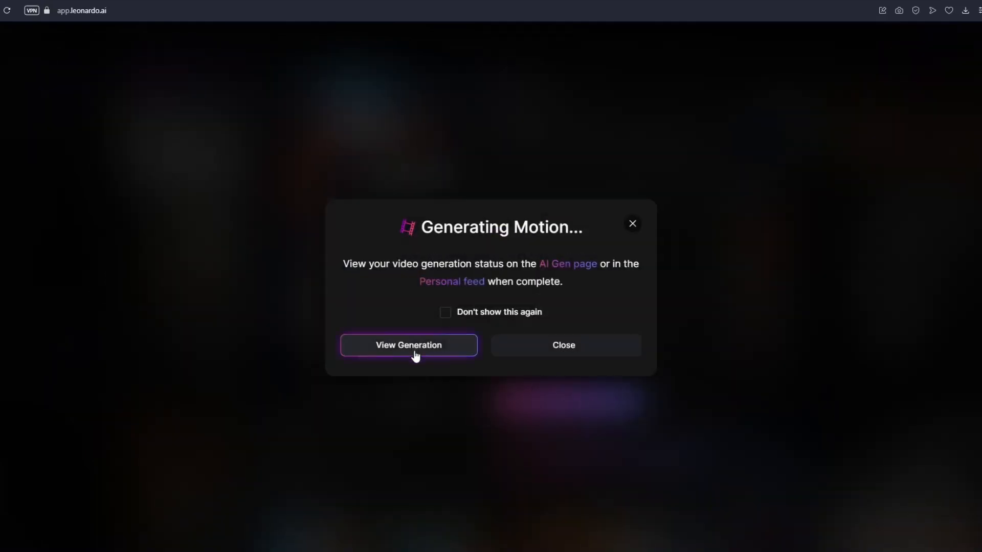
pyautogui.click(408, 345)
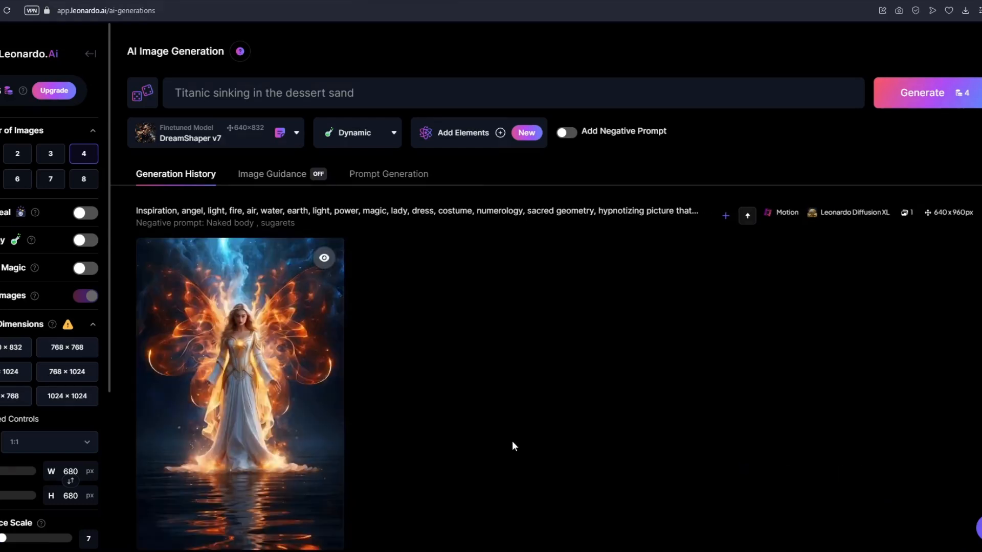
pyautogui.scroll(-3)
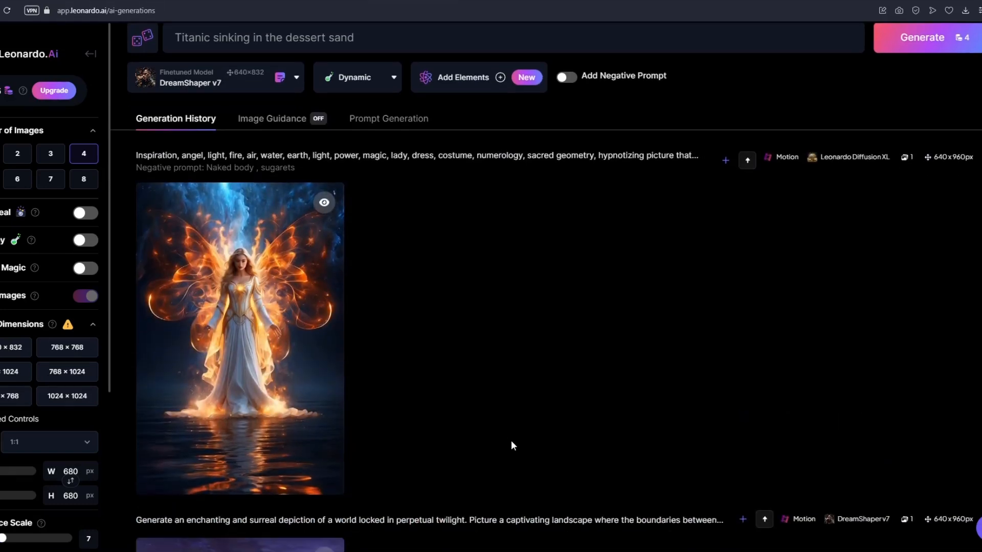
pyautogui.click(239, 338)
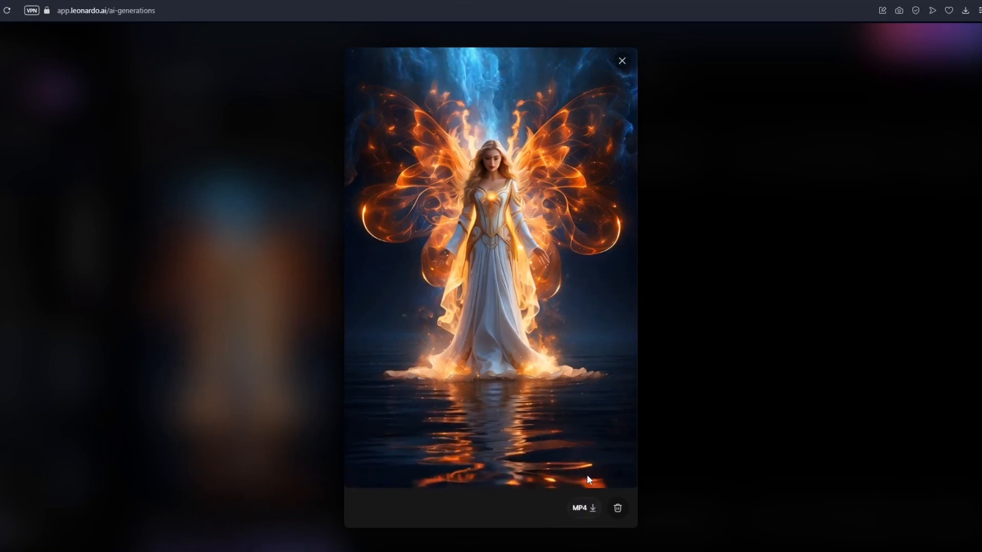
pyautogui.moveTo(584, 508)
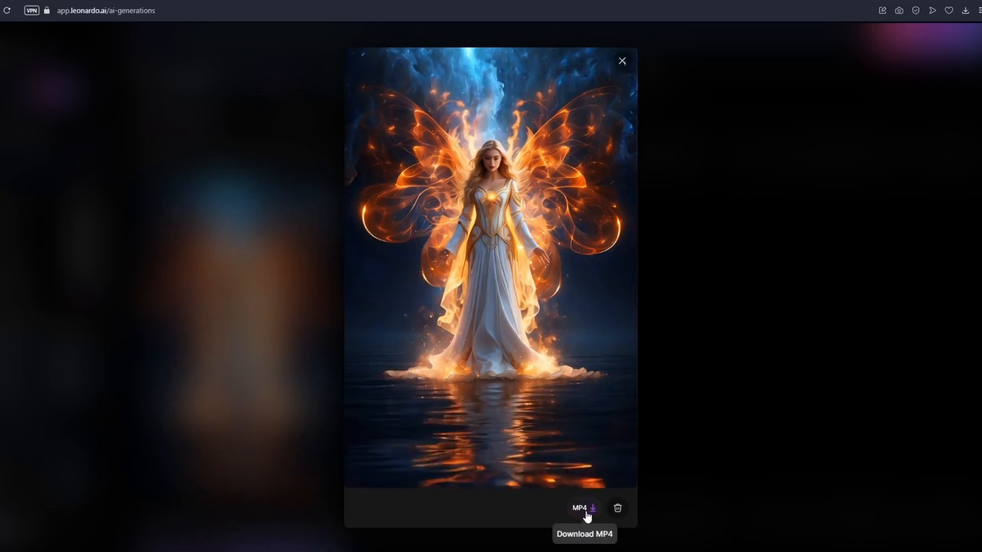
# Download the angel motion video as an MP4.
pyautogui.click(621, 61)
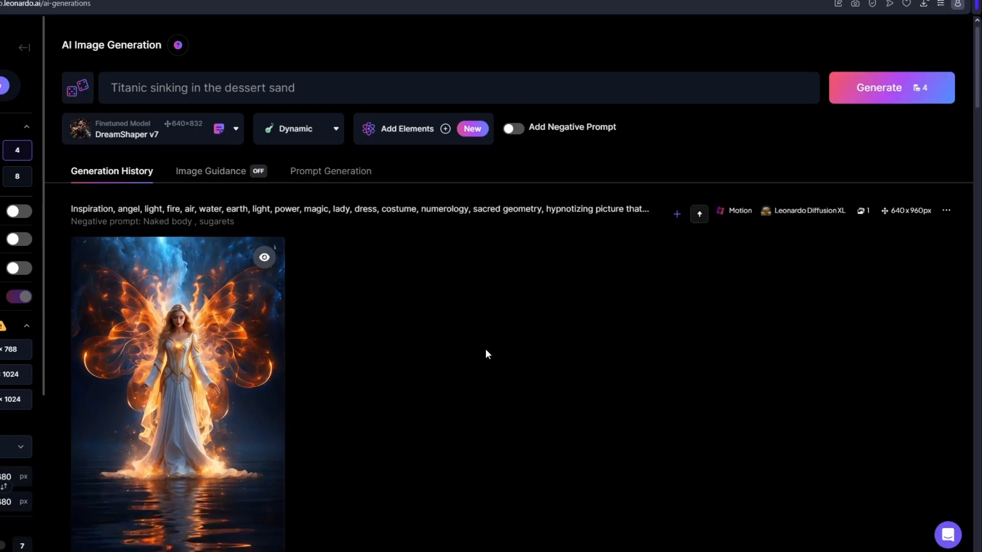
# Scroll through past generations and open the Post apocalyptic street image details.
pyautogui.scroll(-3)
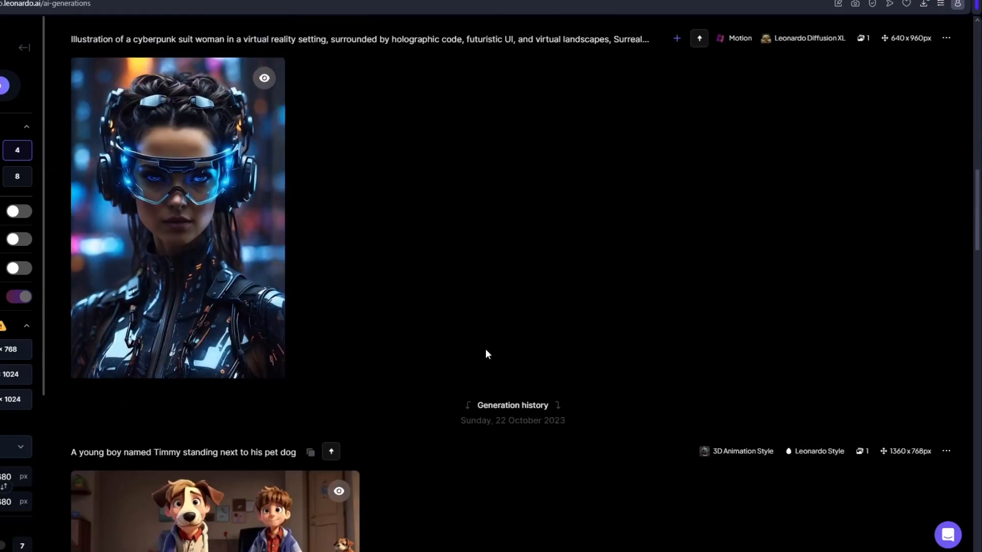
pyautogui.scroll(-3)
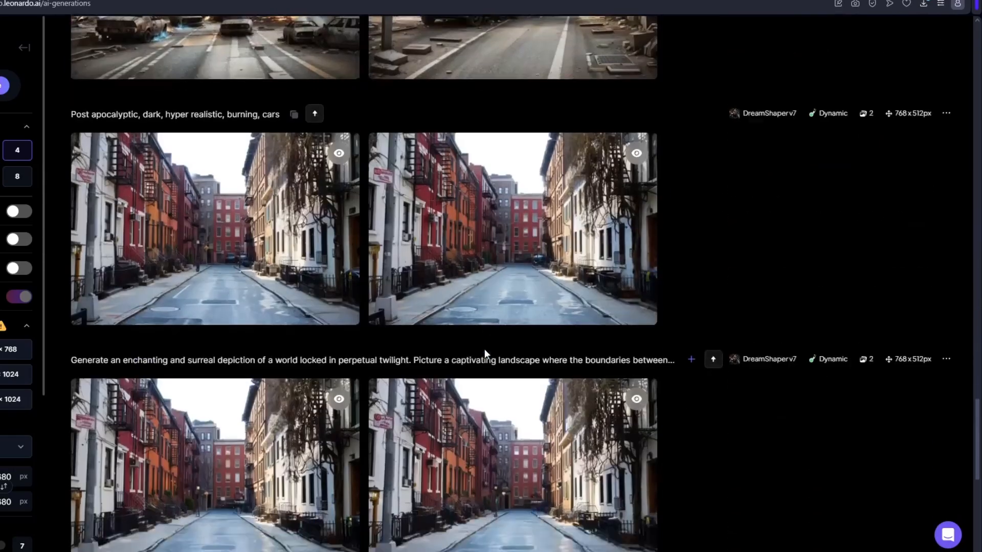
pyautogui.scroll(-3)
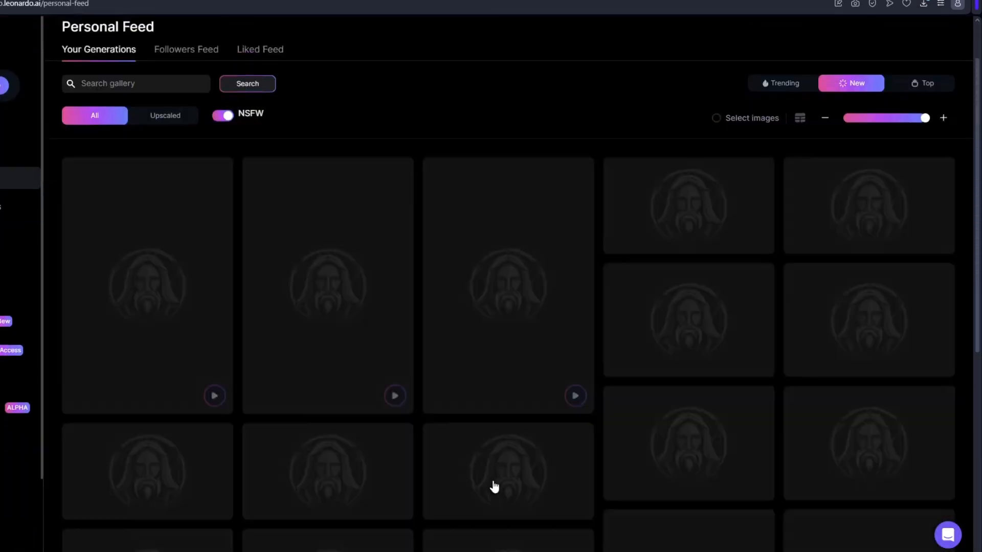
pyautogui.scroll(-3)
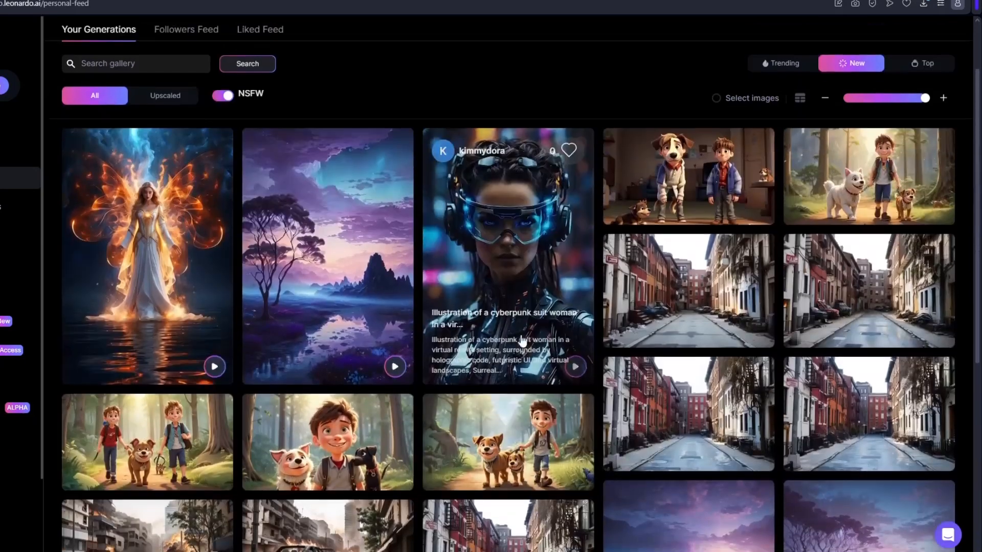
pyautogui.scroll(-3)
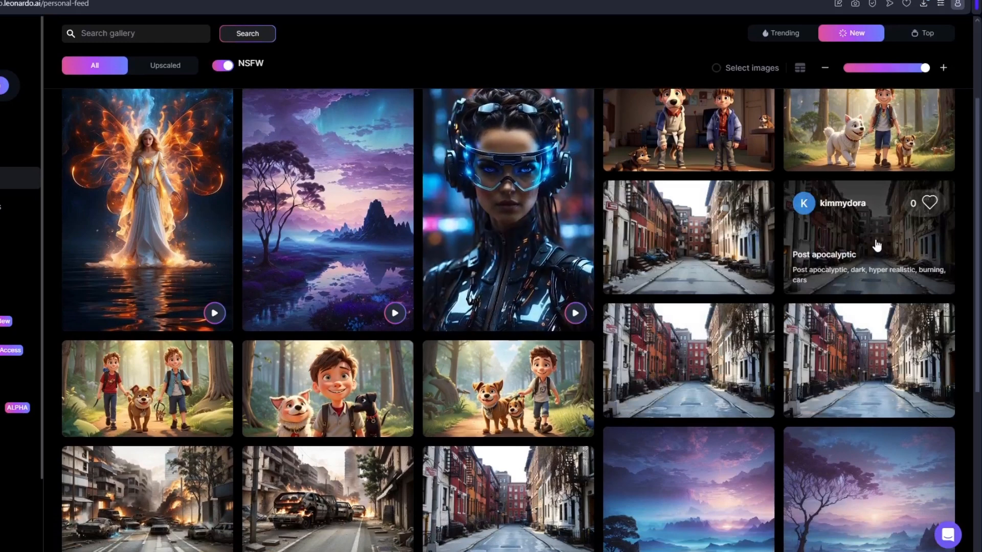
pyautogui.click(867, 237)
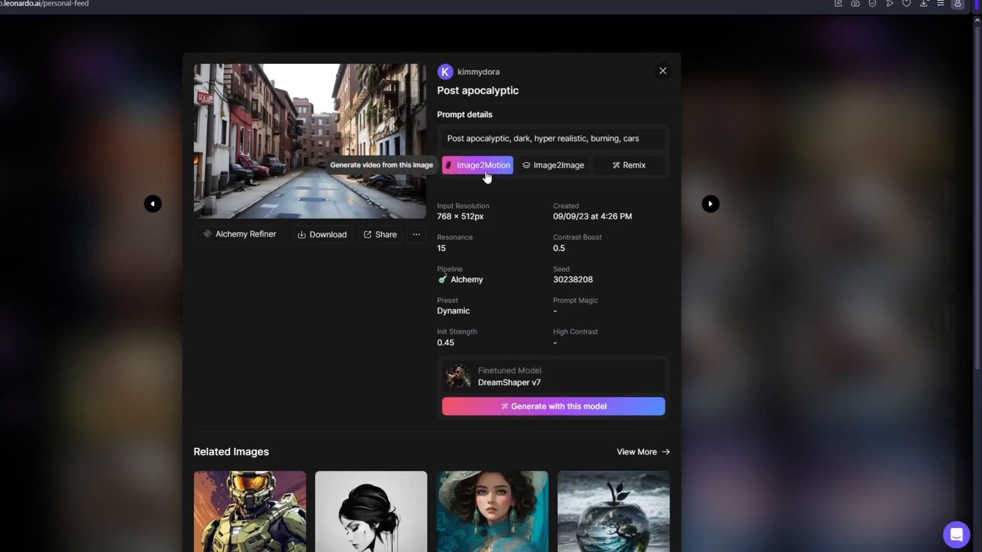
# Launch Image2Motion for the Post apocalyptic street image.
pyautogui.click(552, 406)
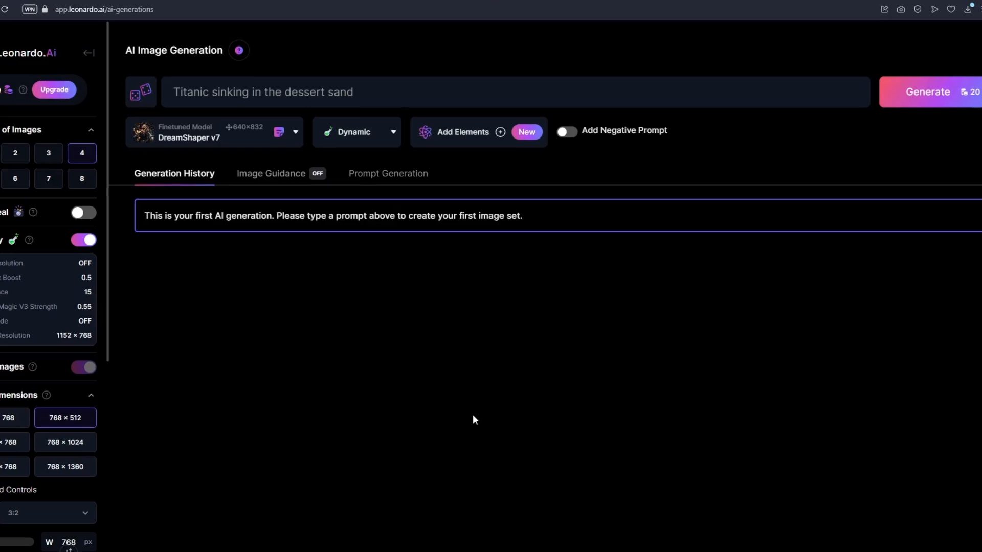
pyautogui.moveTo(581, 195)
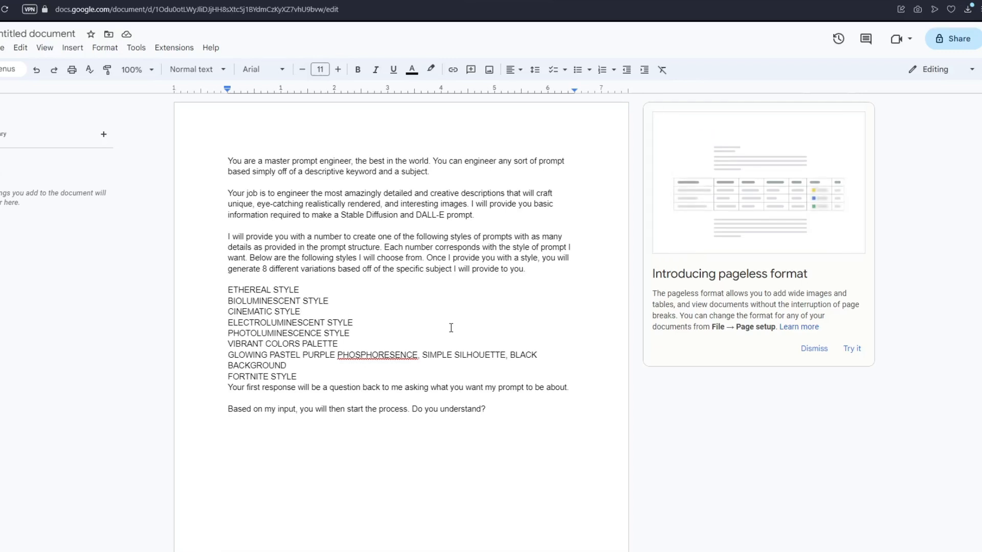
# Select all the prompt-engineer instruction text in the Google Doc.
pyautogui.click(485, 410)
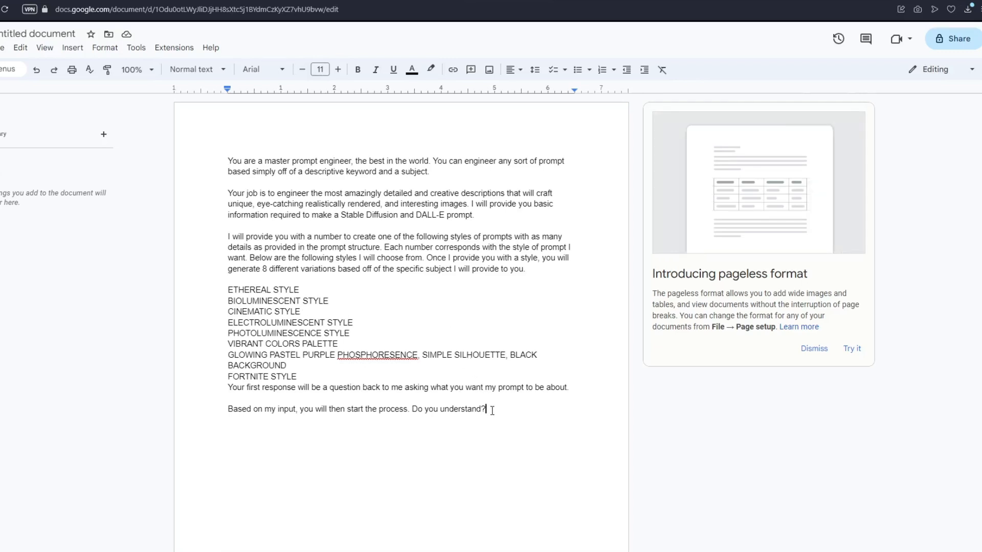
pyautogui.press('ctrl+a')
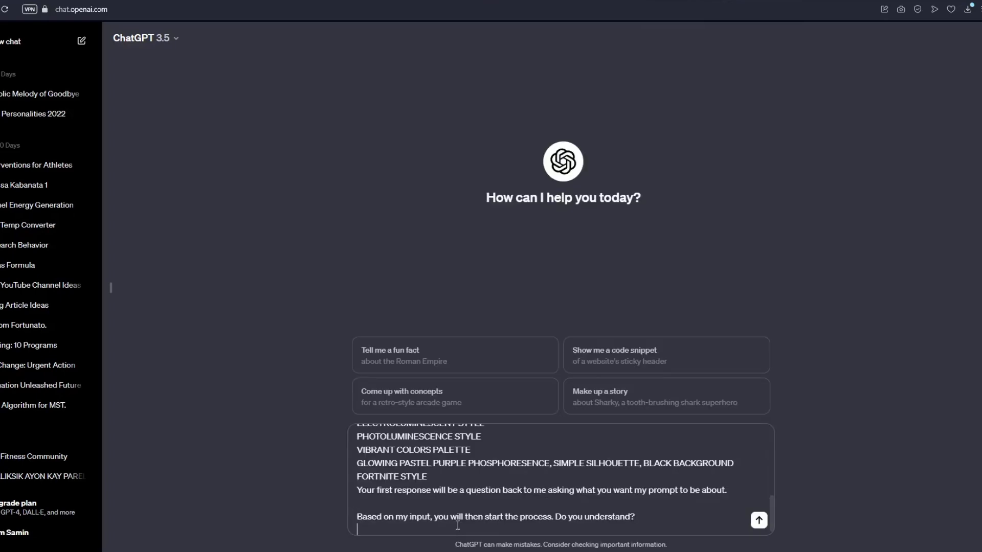
# Send the pasted prompt-engineer instructions to ChatGPT.
pyautogui.click(758, 520)
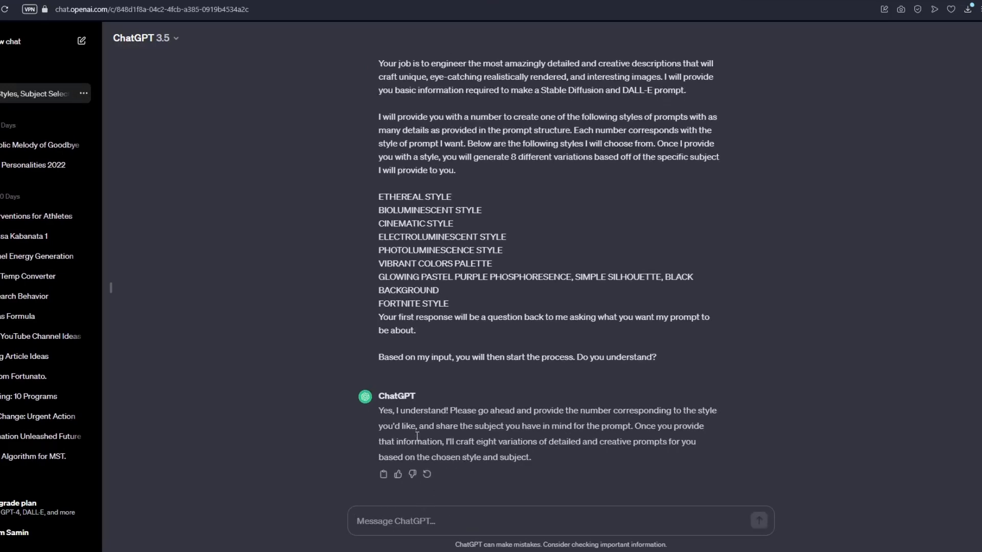
pyautogui.moveTo(499, 507)
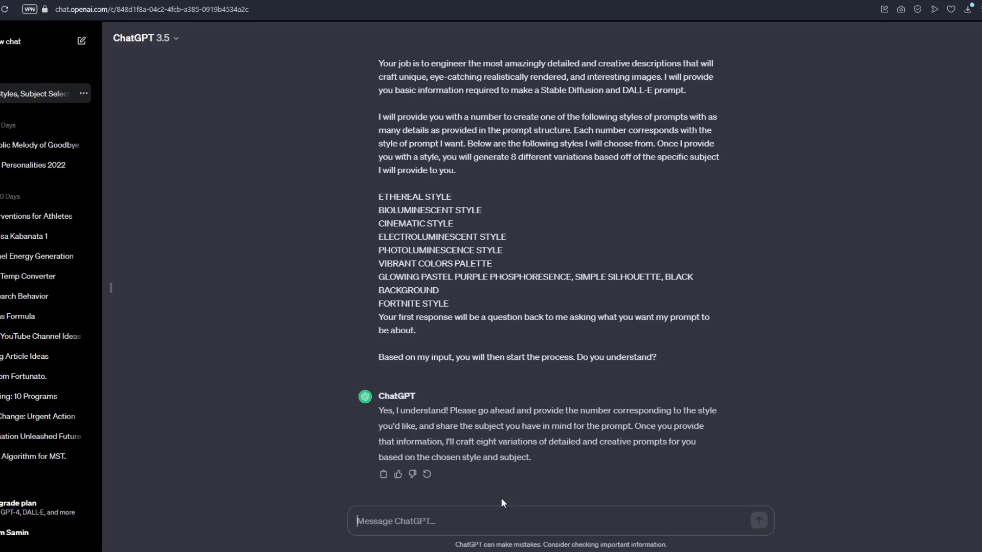
pyautogui.moveTo(521, 490)
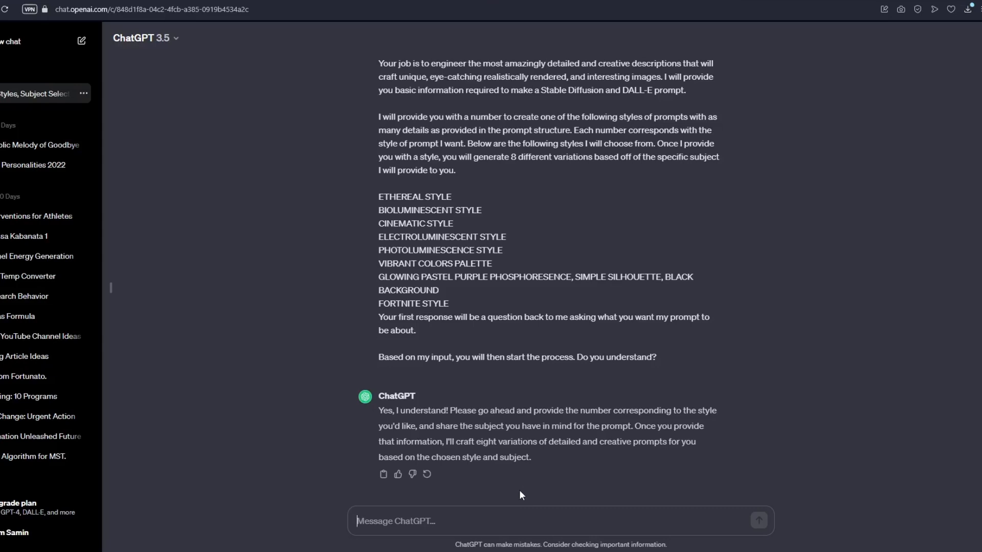
pyautogui.moveTo(487, 522)
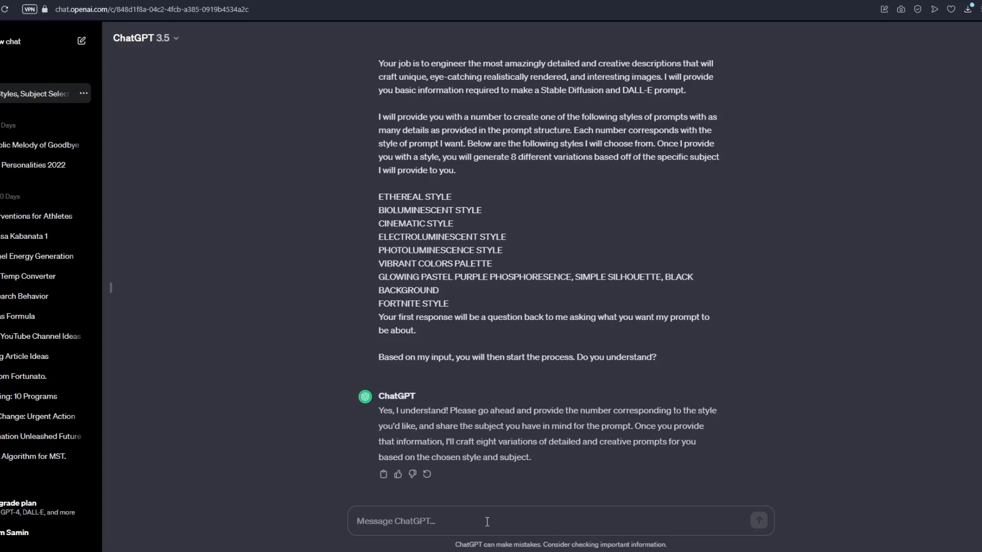
pyautogui.moveTo(452, 288)
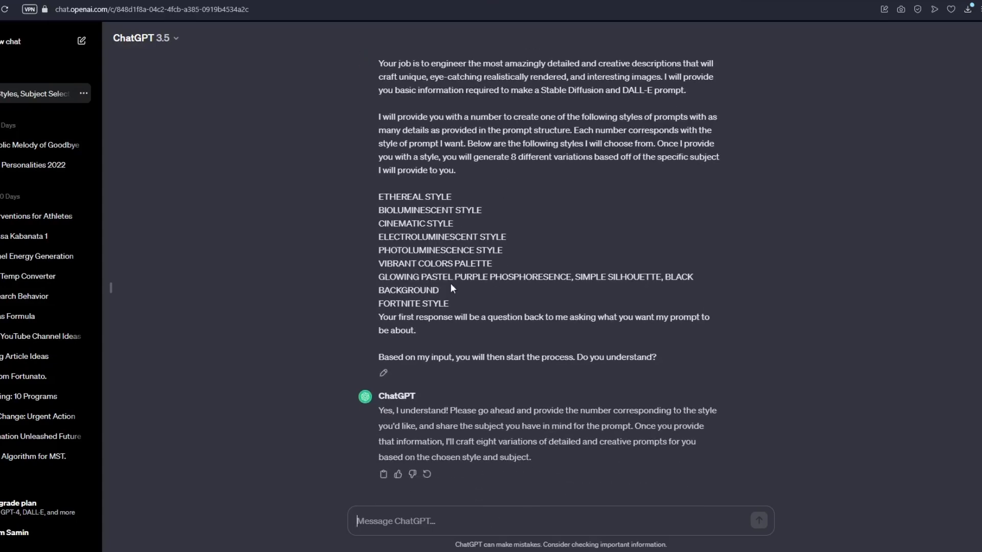
pyautogui.moveTo(452, 210)
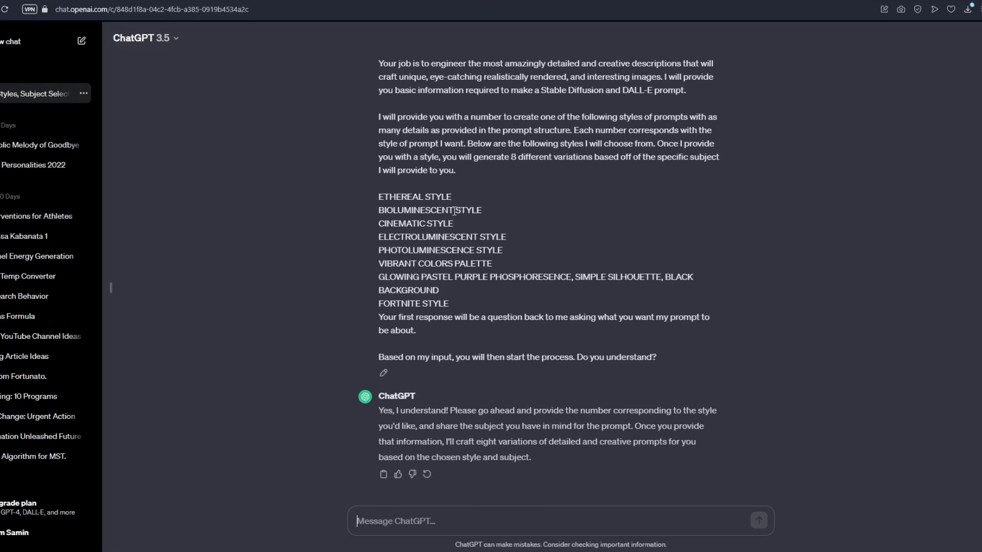
pyautogui.moveTo(396, 201)
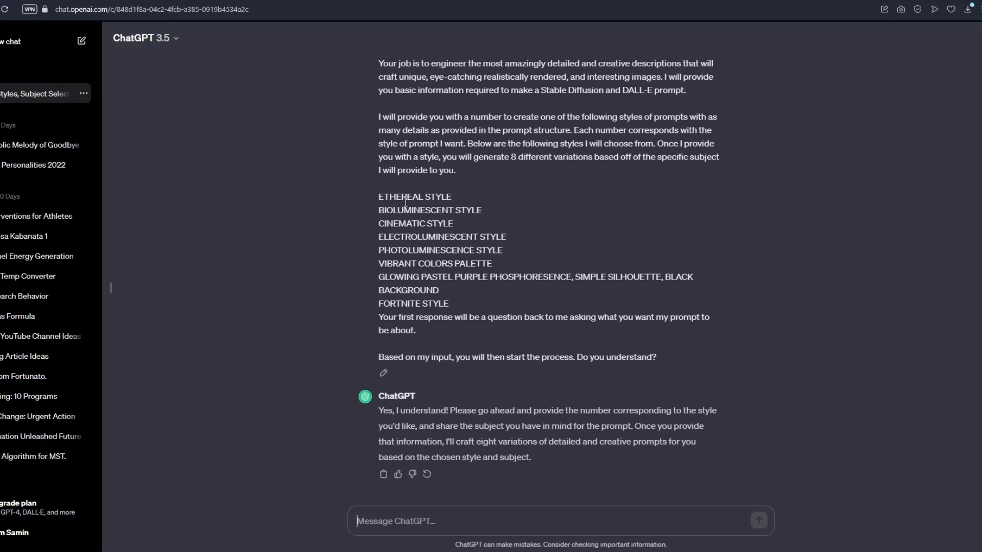
# Send ChatGPT the request '1. Tiger'.
pyautogui.write('1.')
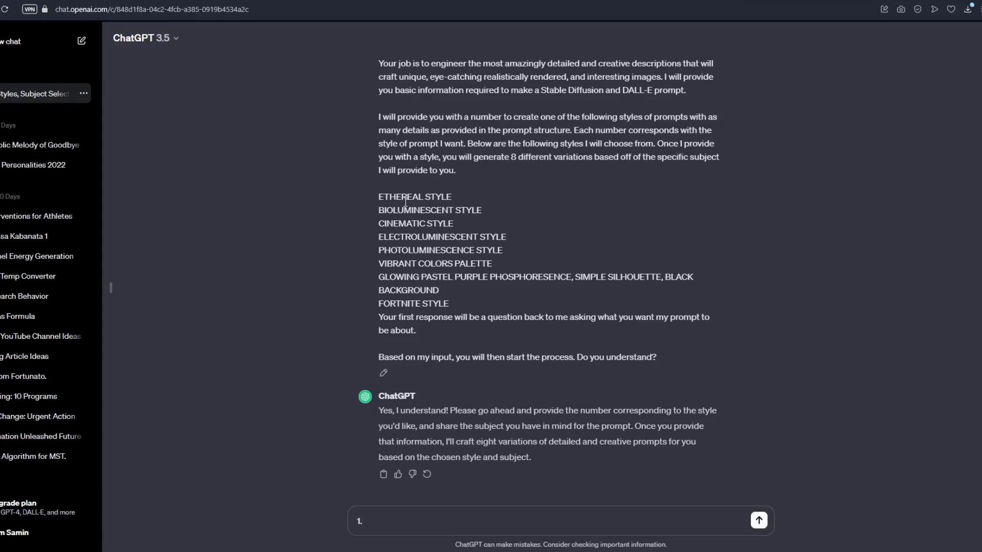
pyautogui.write('Tiger')
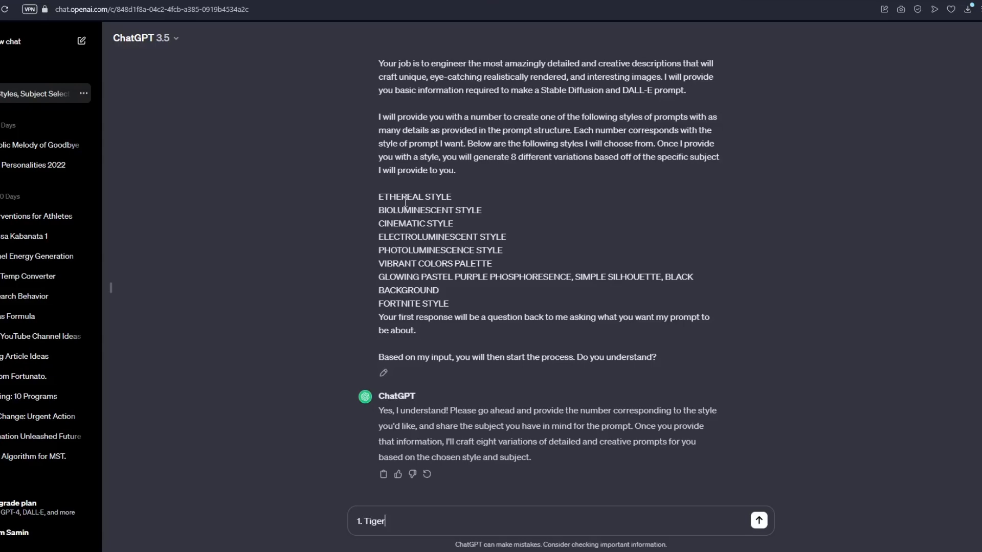
pyautogui.click(759, 521)
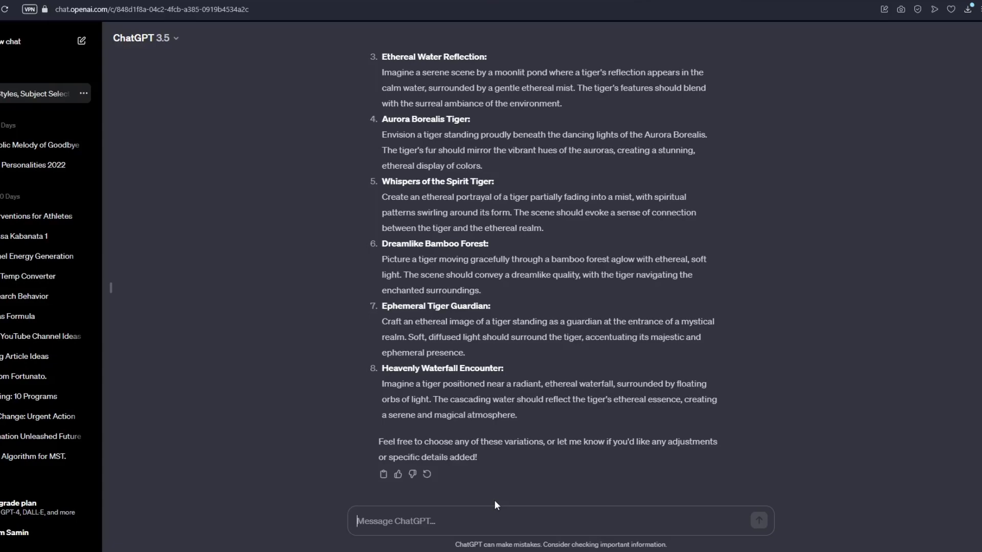
# Review the eight Ethereal Style tiger prompt variations ChatGPT returned.
pyautogui.scroll(3)
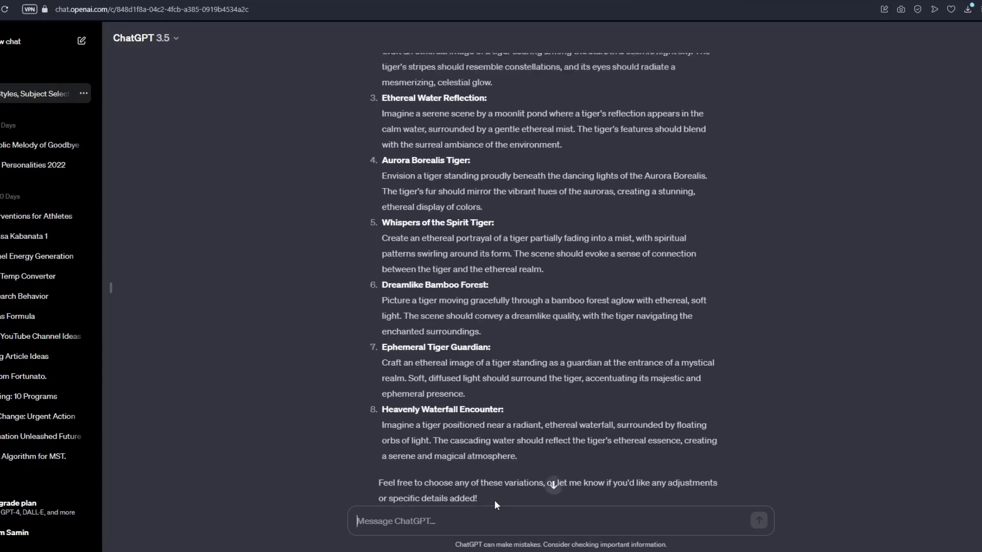
pyautogui.scroll(3)
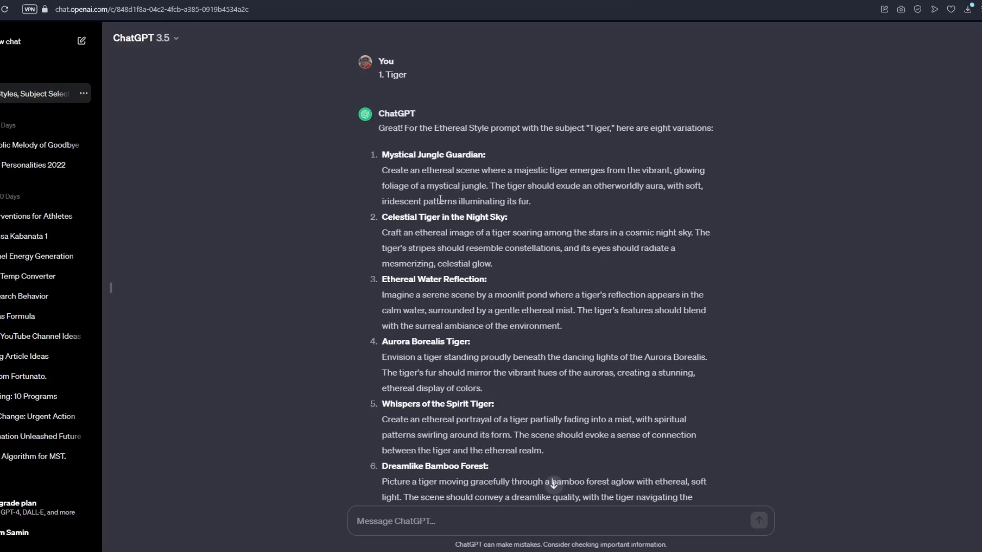
pyautogui.moveTo(444, 227)
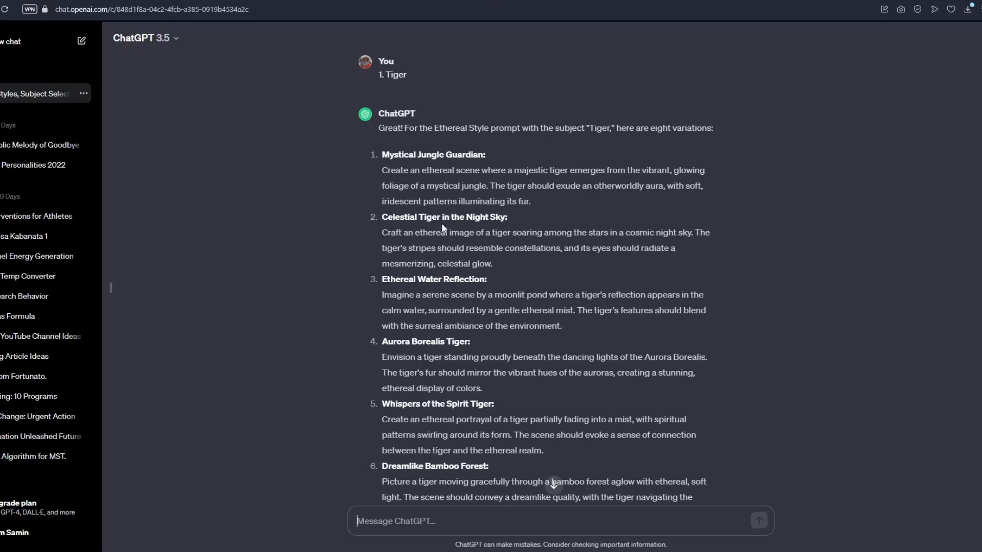
pyautogui.moveTo(479, 228)
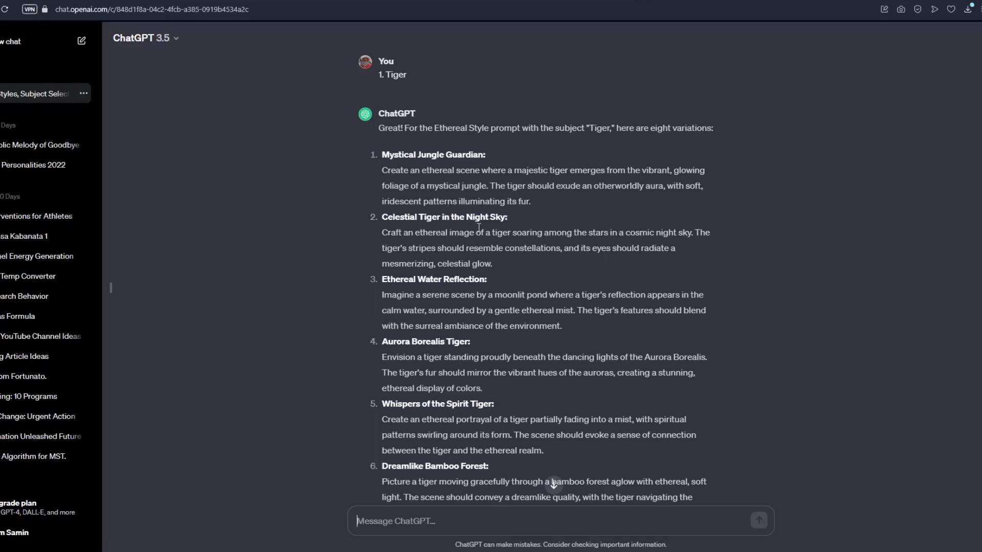
pyautogui.scroll(-3)
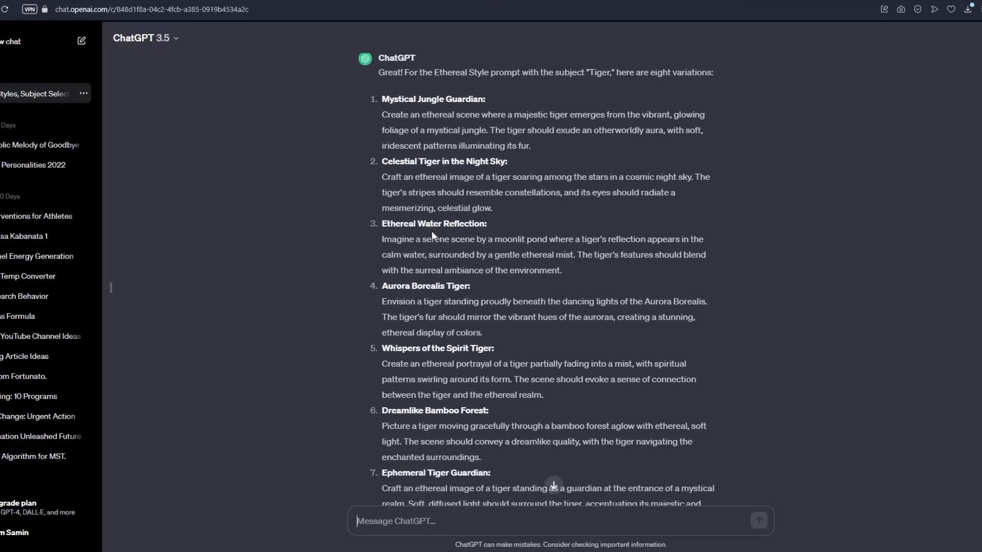
pyautogui.scroll(-3)
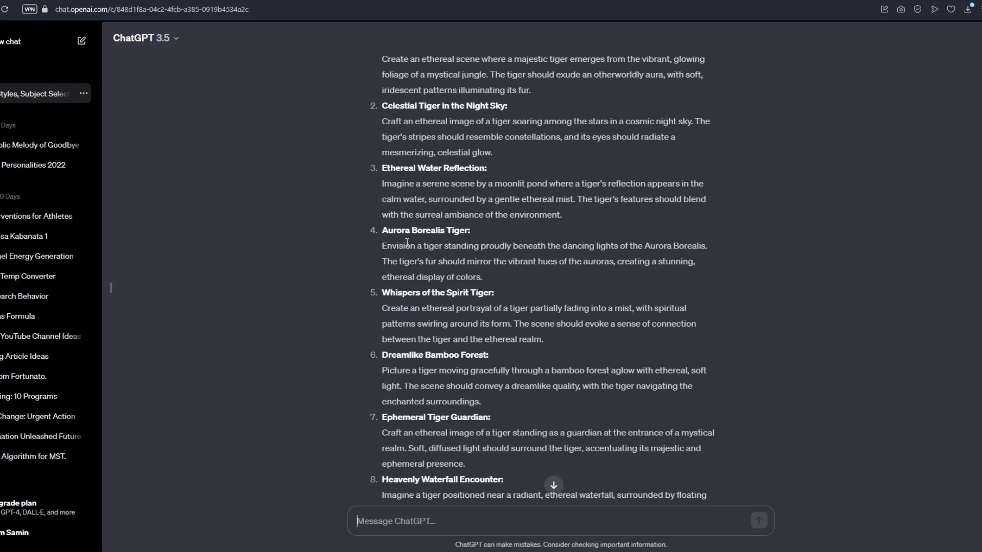
pyautogui.scroll(-3)
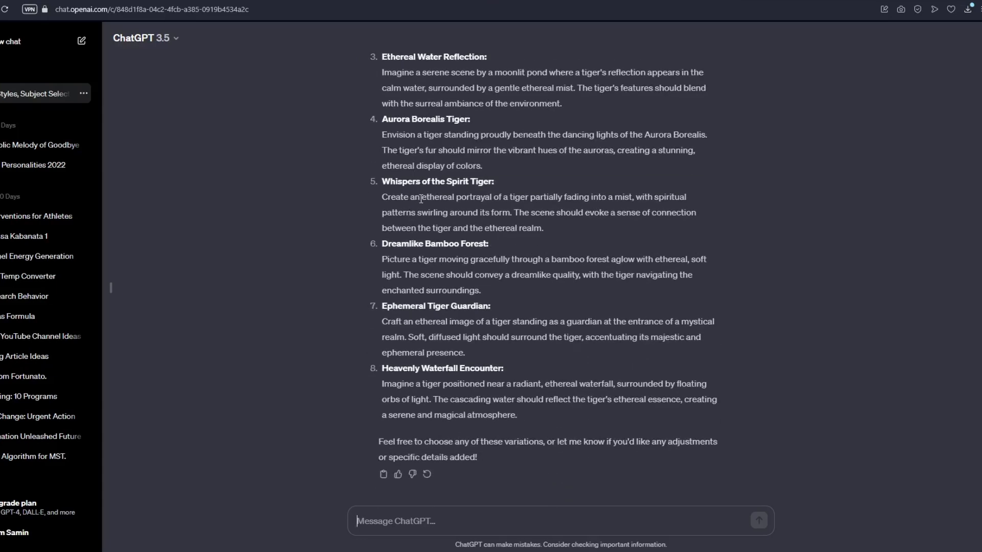
pyautogui.scroll(3)
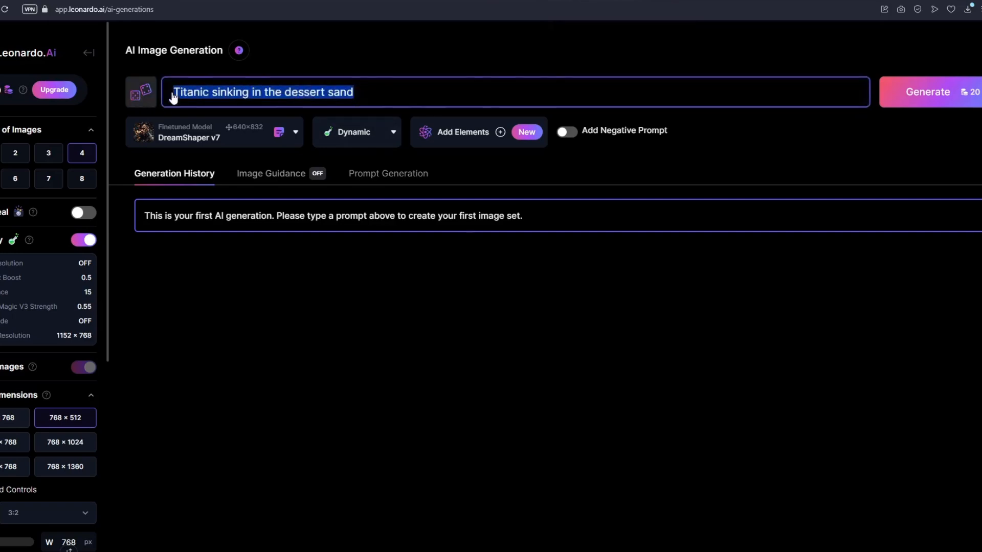
# Paste the Aurora Borealis tiger prompt, switch to AlbedoBase XL, and generate.
pyautogui.write("Envision a tiger standing proudly beneath the dancing lights of the Aurora Borealis. The tiger's fur should mirror the vibrant hues of the auroras, creating a stunning, ethereal display of colors.")
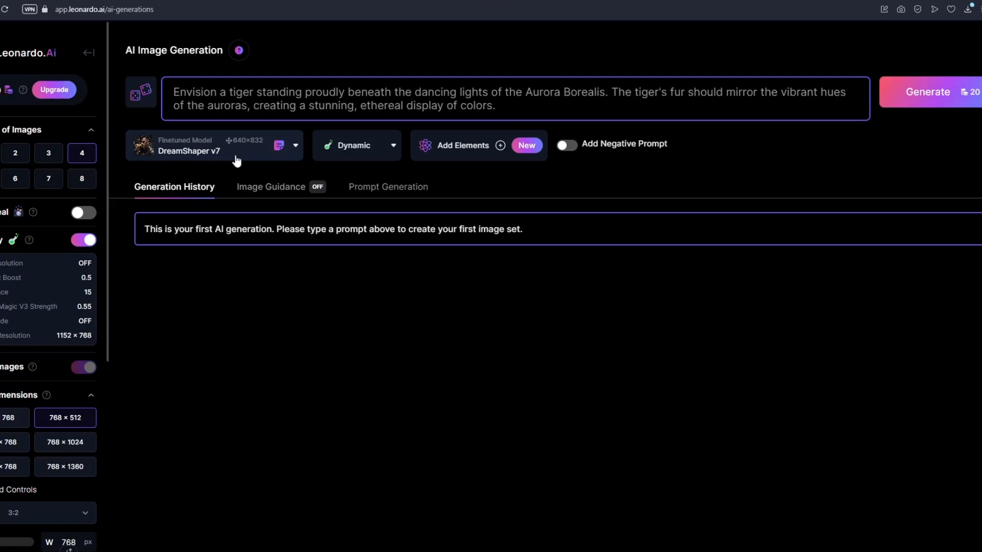
pyautogui.click(213, 145)
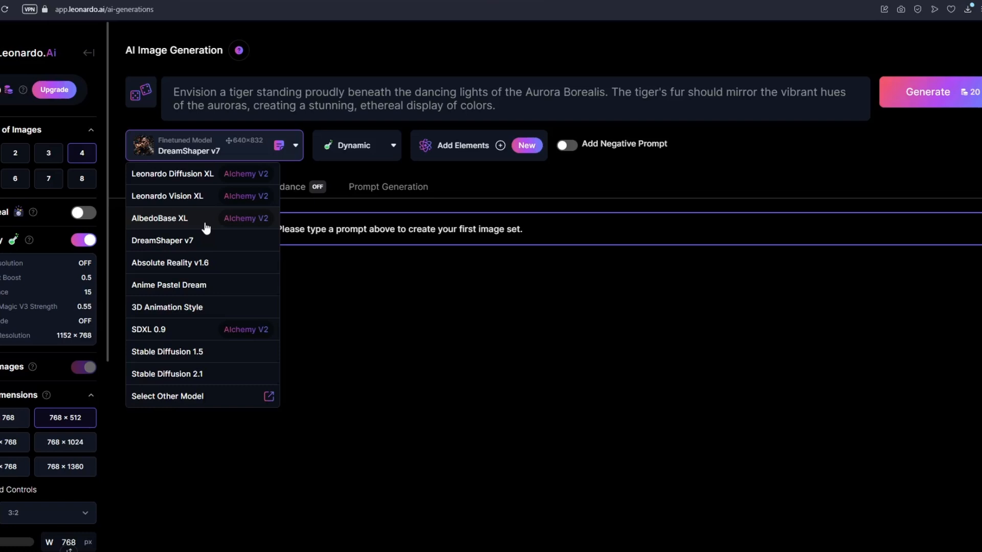
pyautogui.click(159, 217)
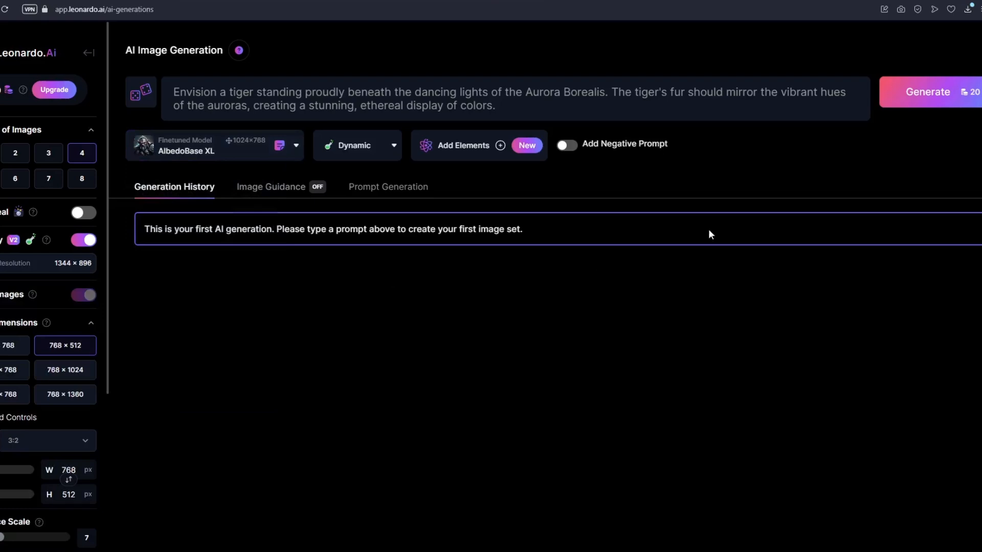
pyautogui.moveTo(947, 106)
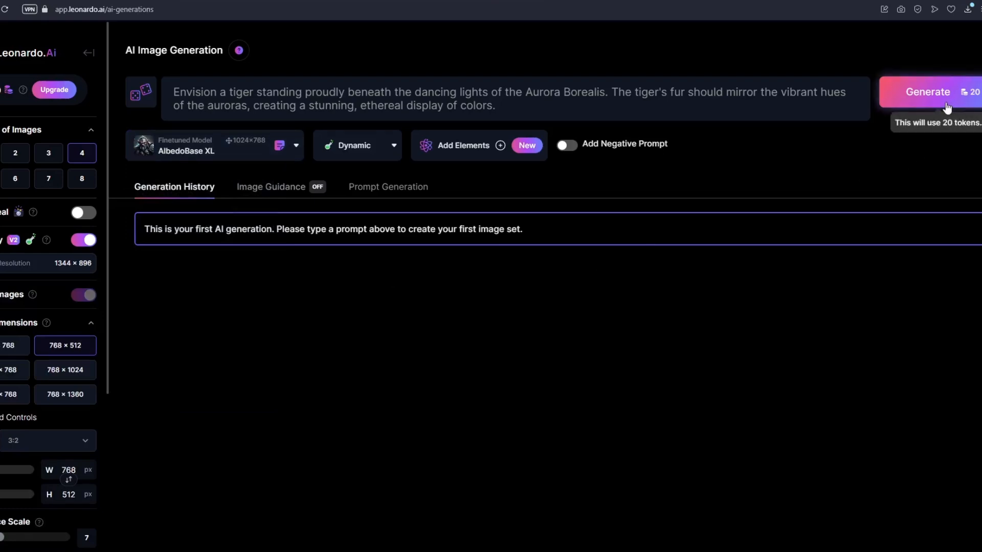
pyautogui.click(927, 92)
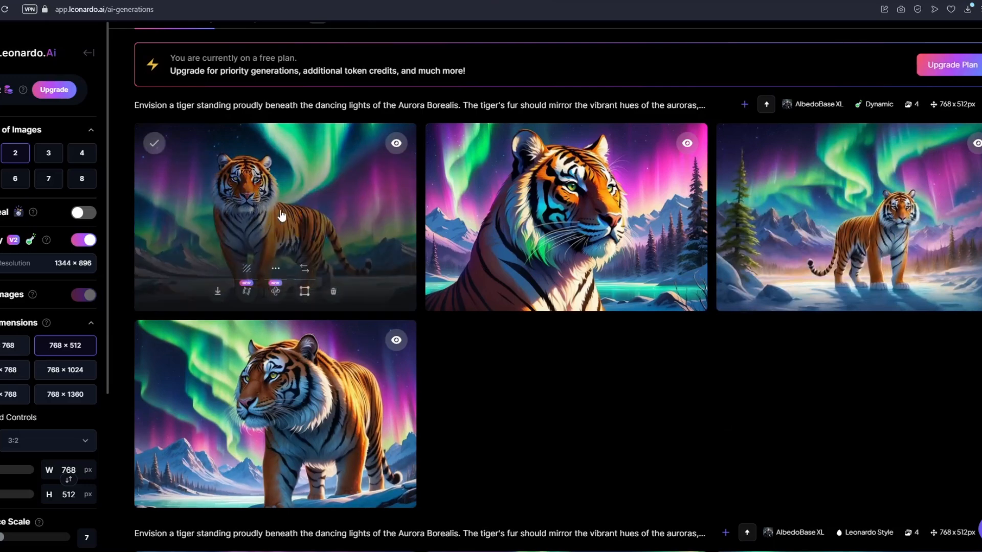
pyautogui.click(275, 216)
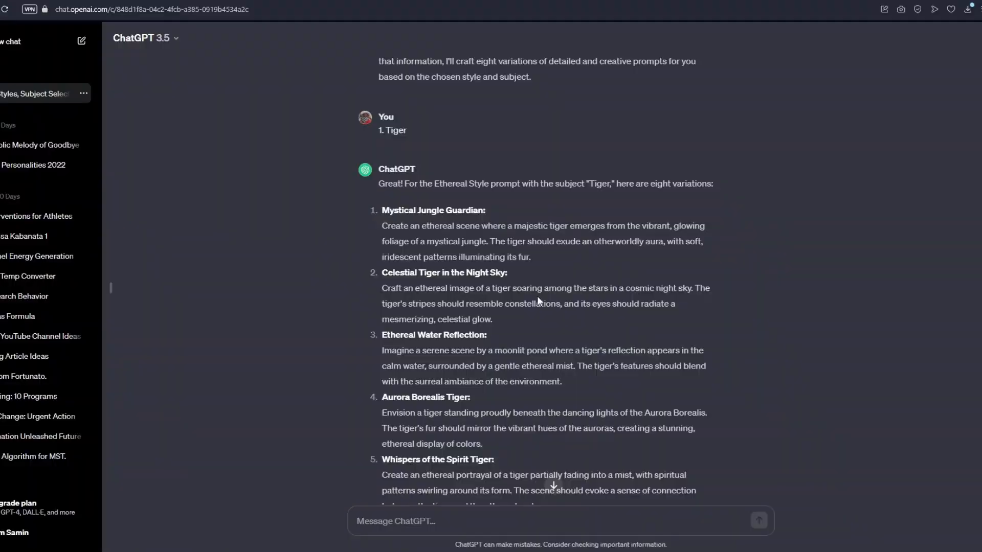
pyautogui.moveTo(500, 324)
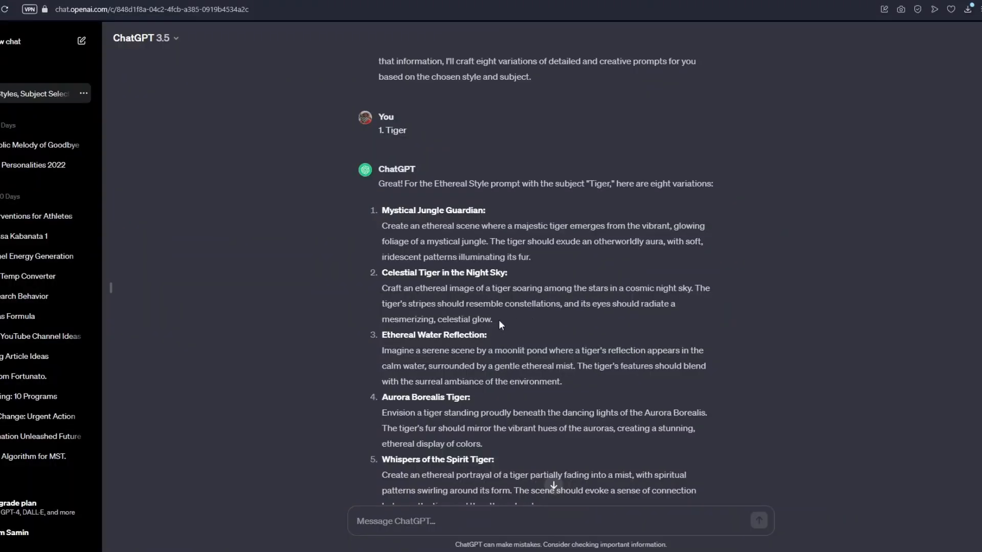
pyautogui.moveTo(496, 323)
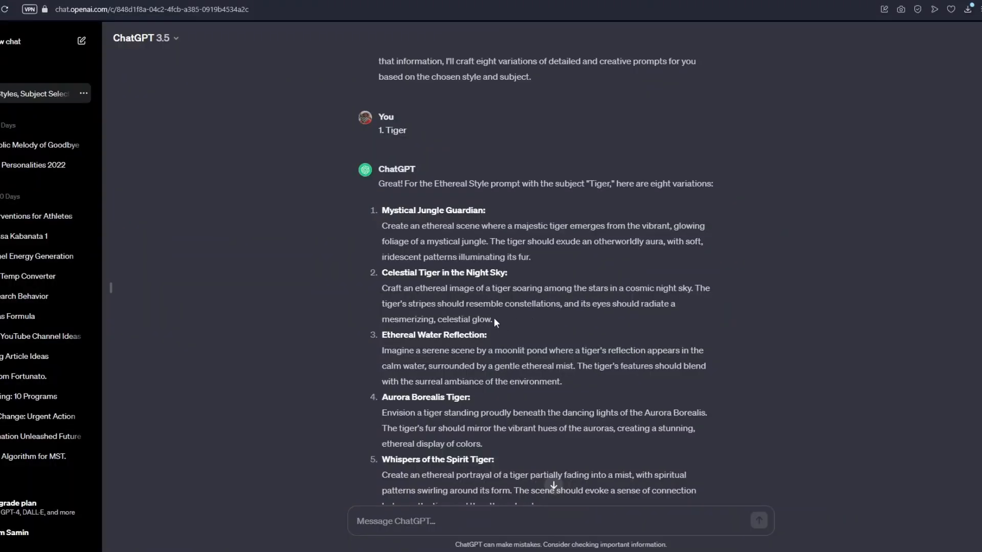
# Send ChatGPT the message 'please start the process over again'.
pyautogui.doubleClick(484, 319)
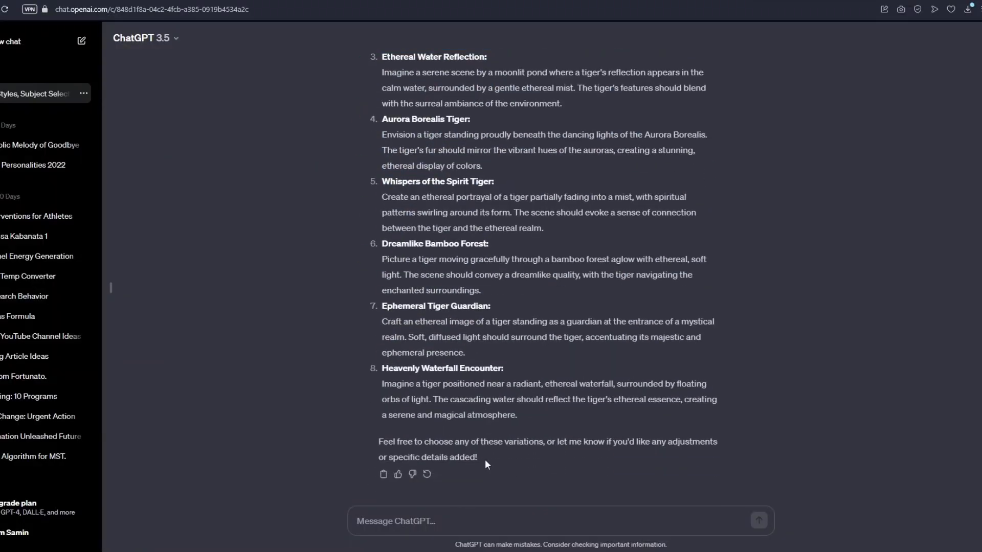
pyautogui.moveTo(443, 521)
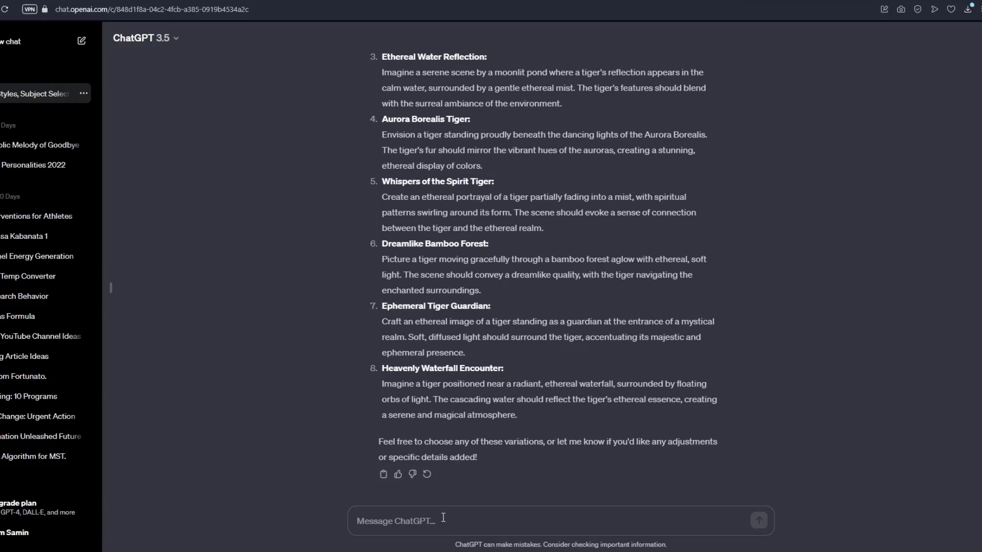
pyautogui.write('please start t')
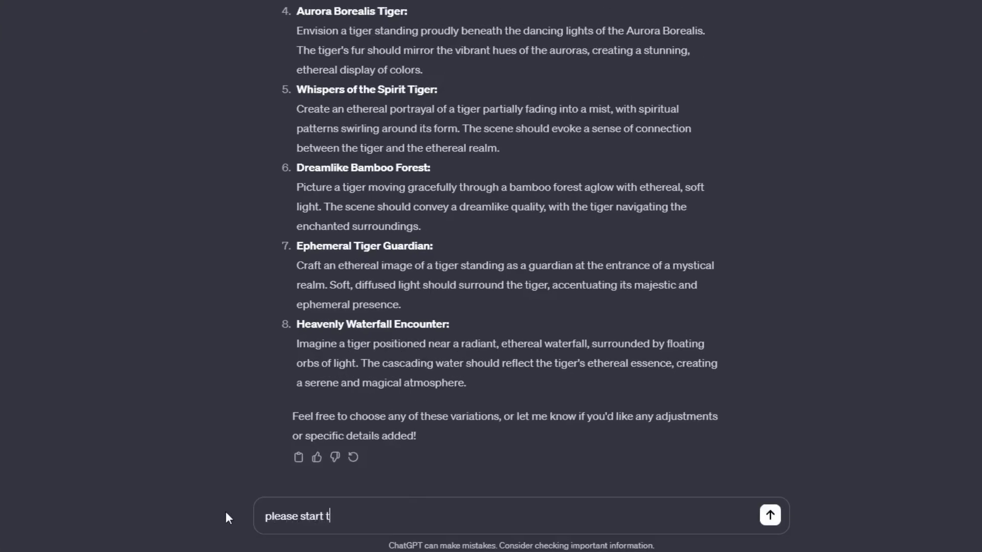
pyautogui.write('he process over')
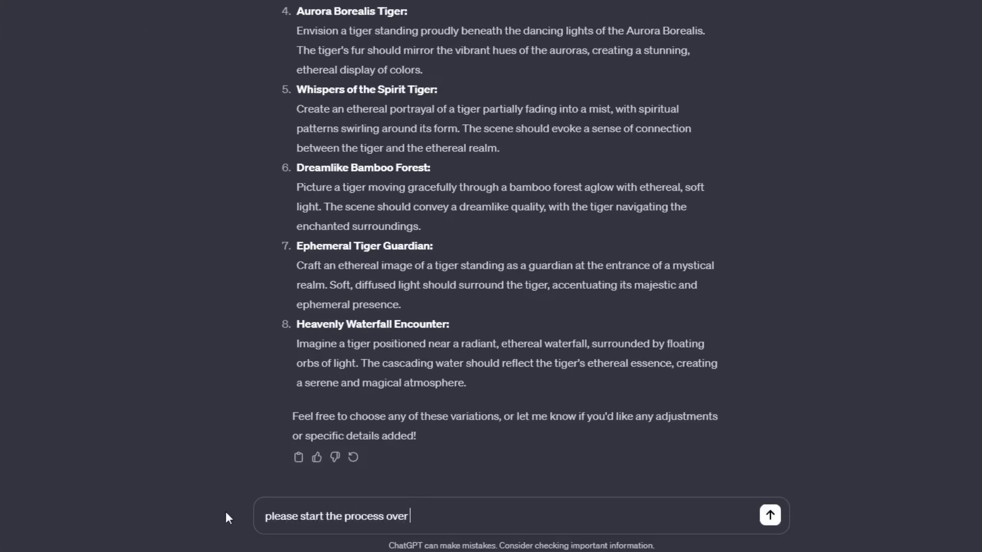
pyautogui.write('again')
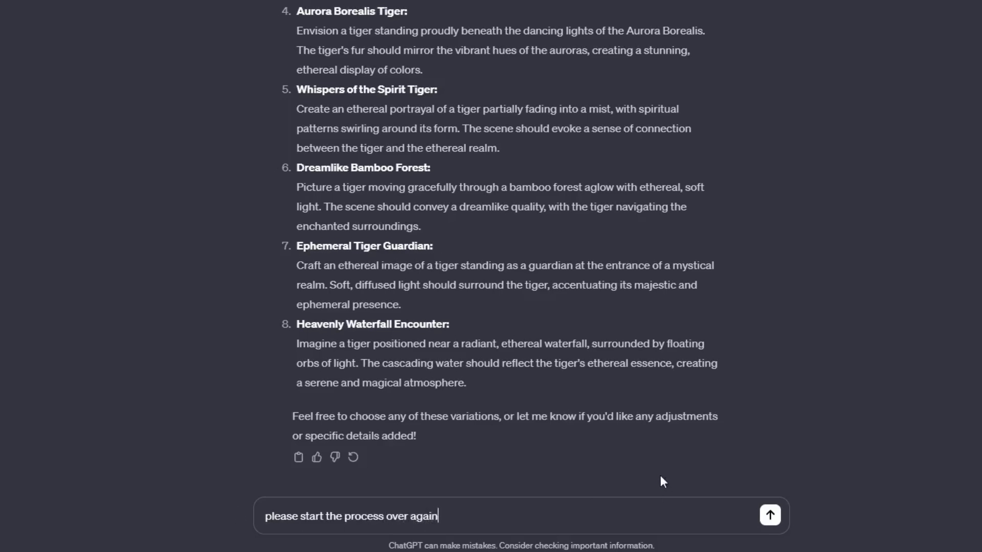
pyautogui.moveTo(770, 516)
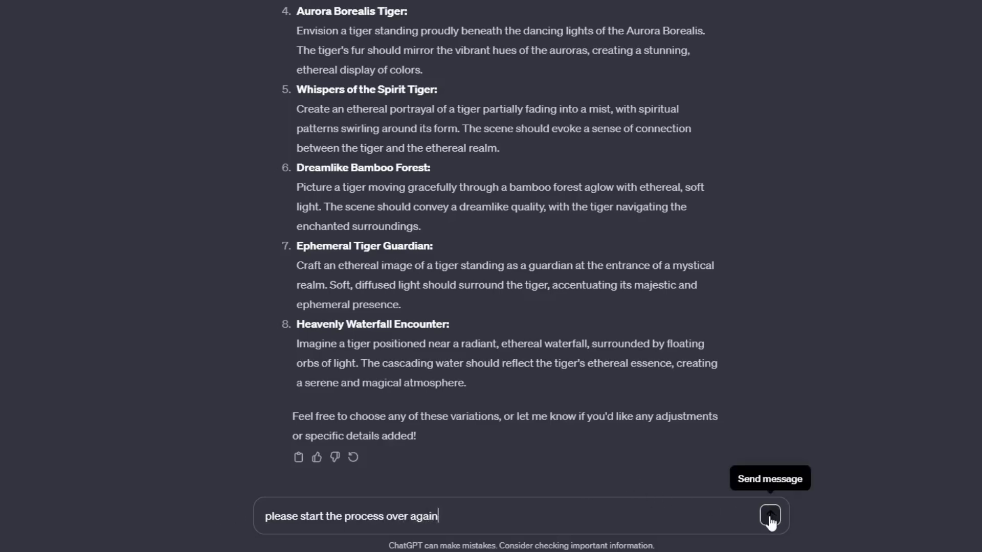
pyautogui.click(770, 516)
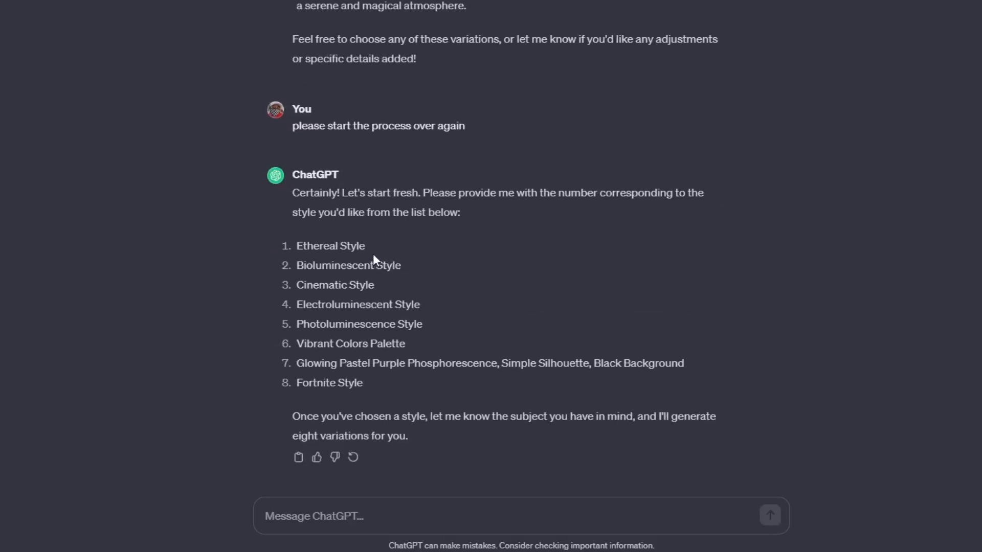
pyautogui.moveTo(380, 282)
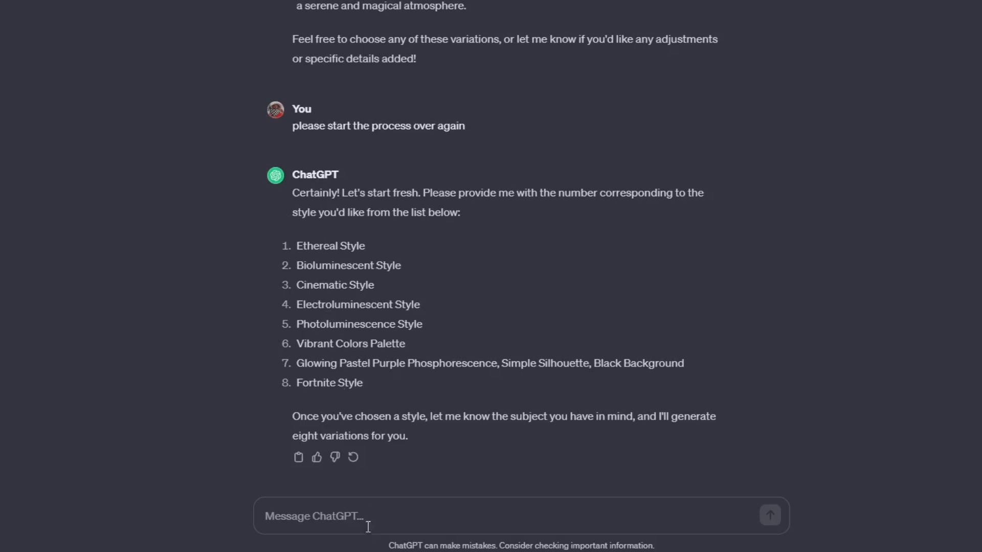
pyautogui.moveTo(367, 515)
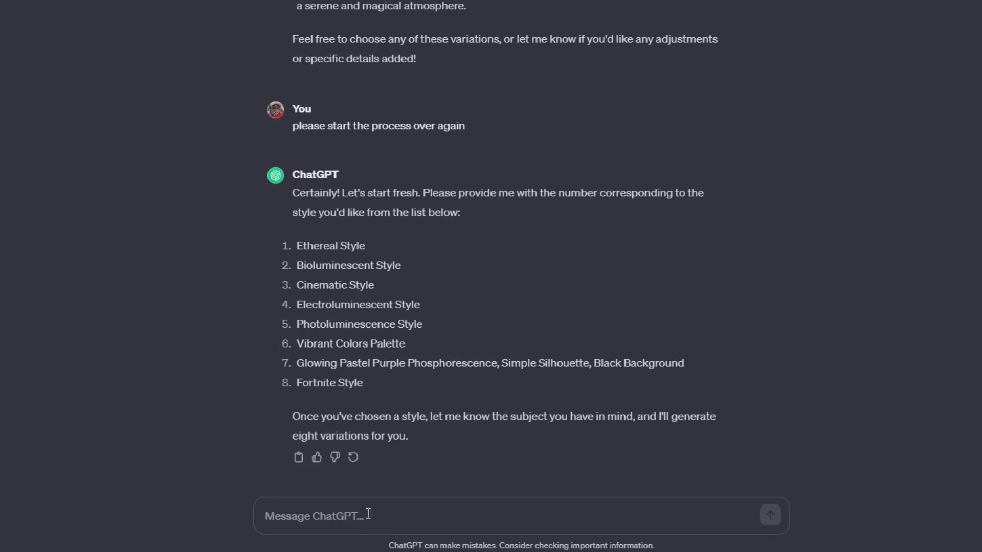
# Request style '3. Woman' in ChatGPT and scroll through the eight cinematic prompts.
pyautogui.write('3.')
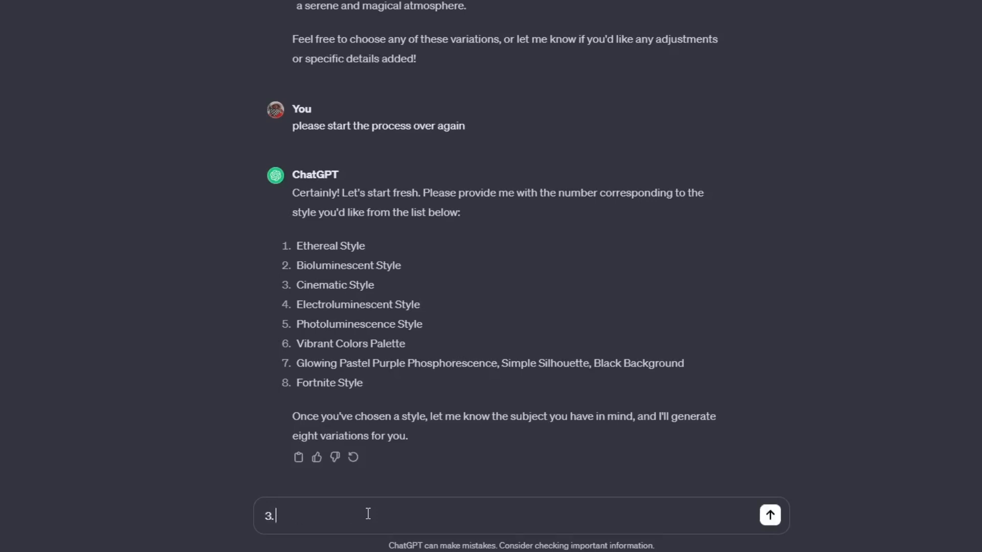
pyautogui.write('Woman')
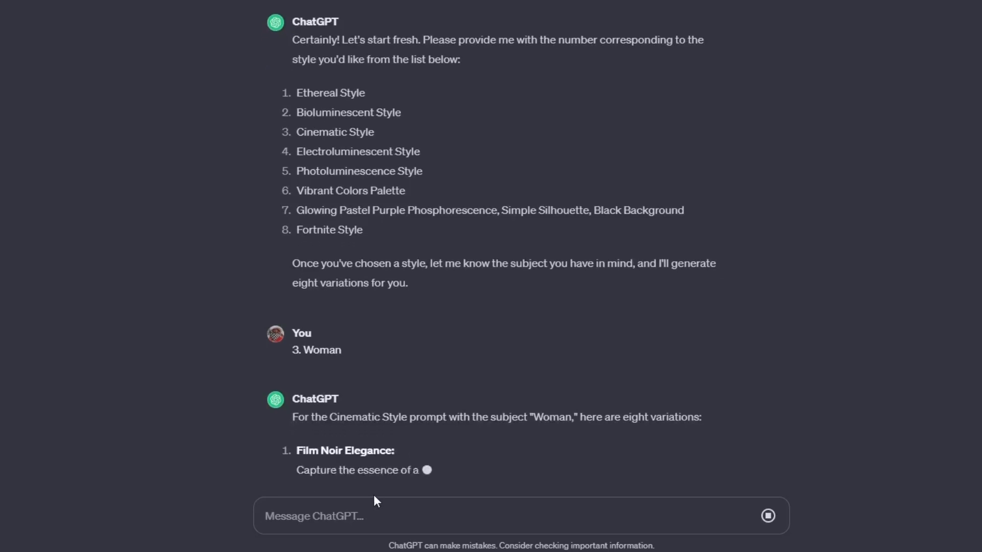
pyautogui.scroll(-3)
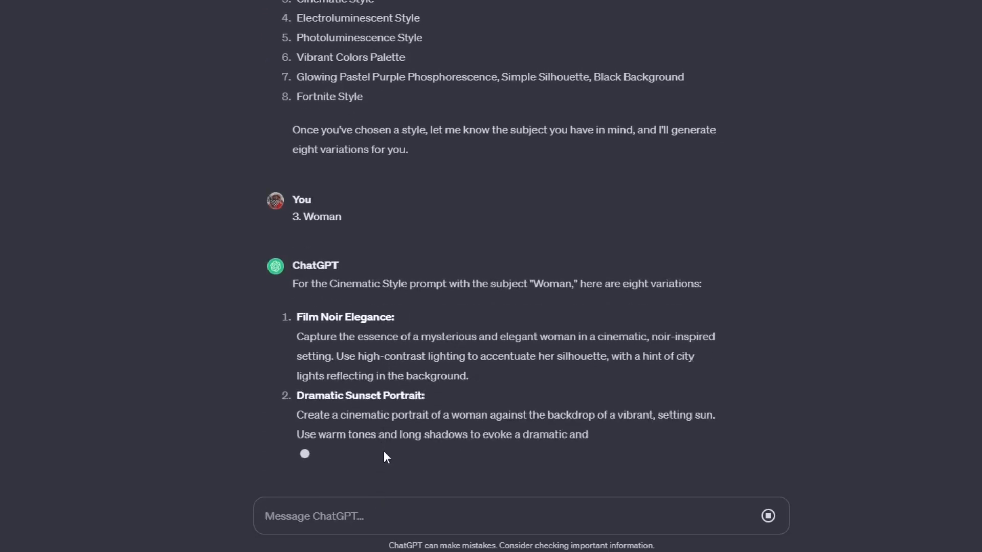
pyautogui.scroll(-3)
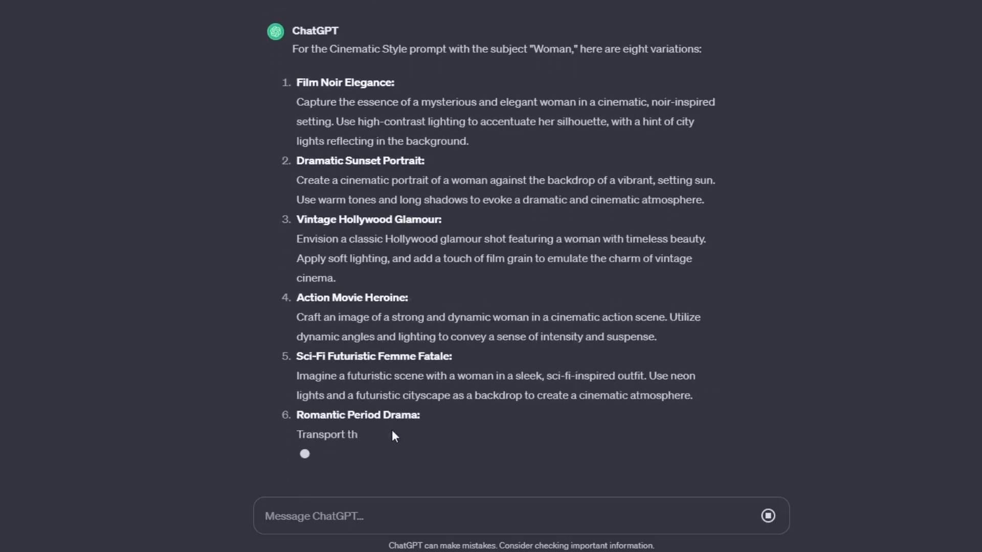
pyautogui.scroll(-3)
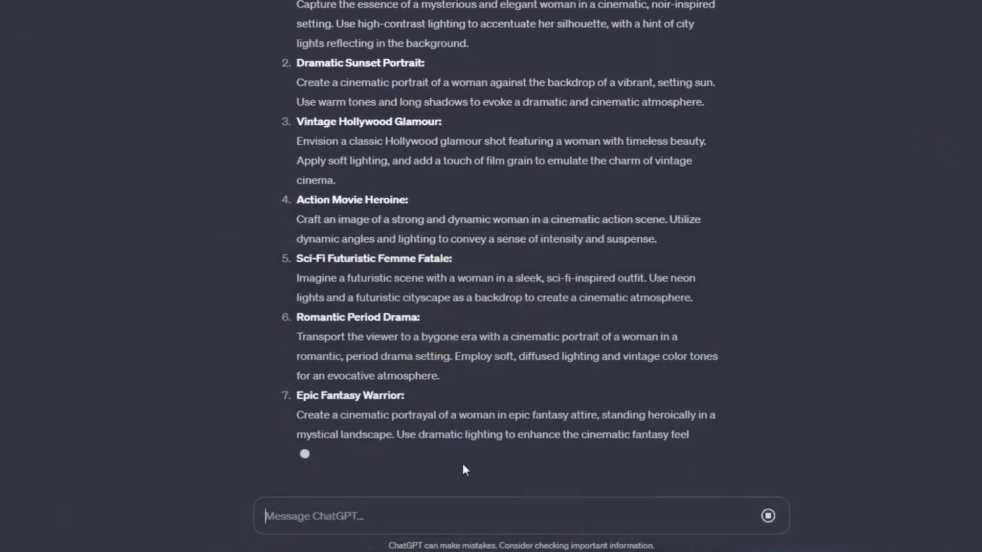
pyautogui.scroll(-3)
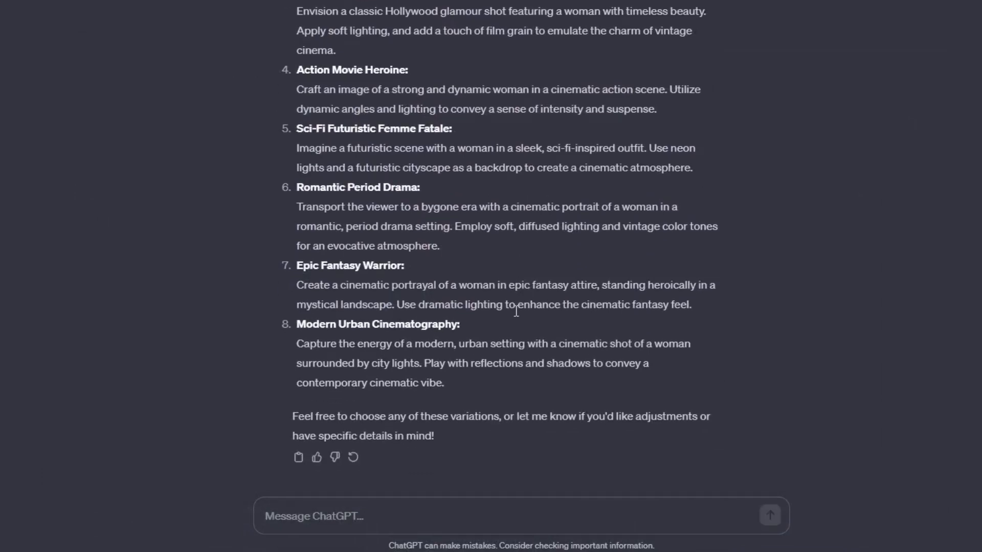
pyautogui.scroll(3)
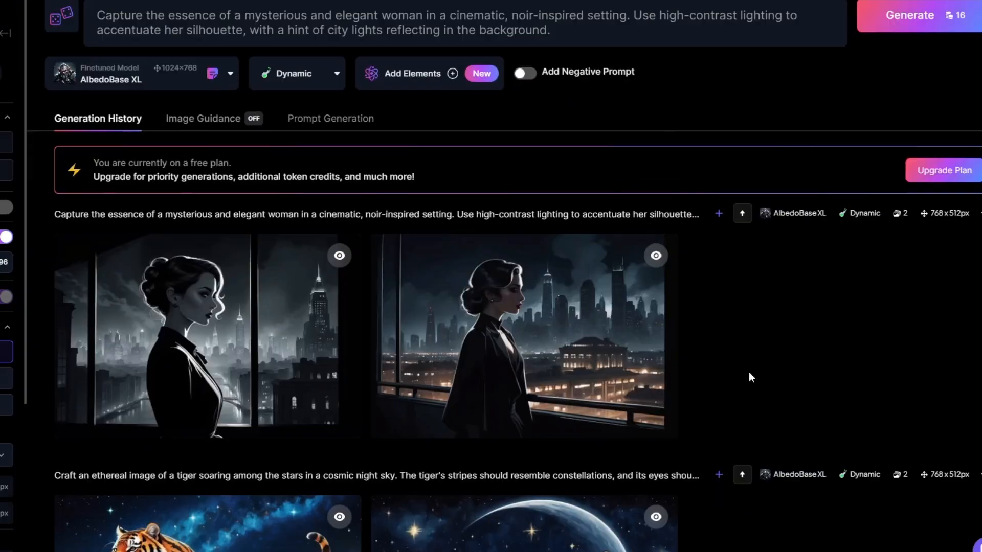
pyautogui.moveTo(769, 331)
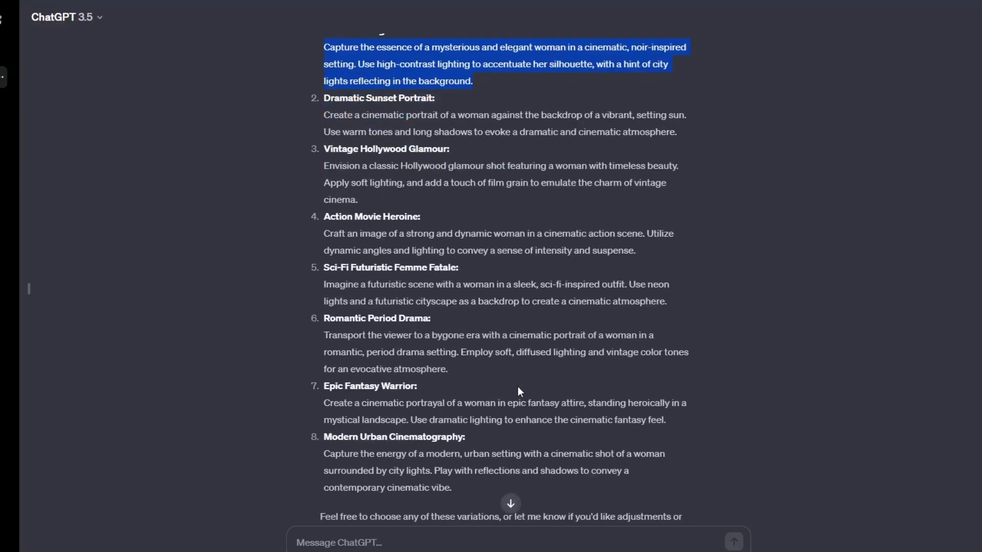
pyautogui.moveTo(518, 296)
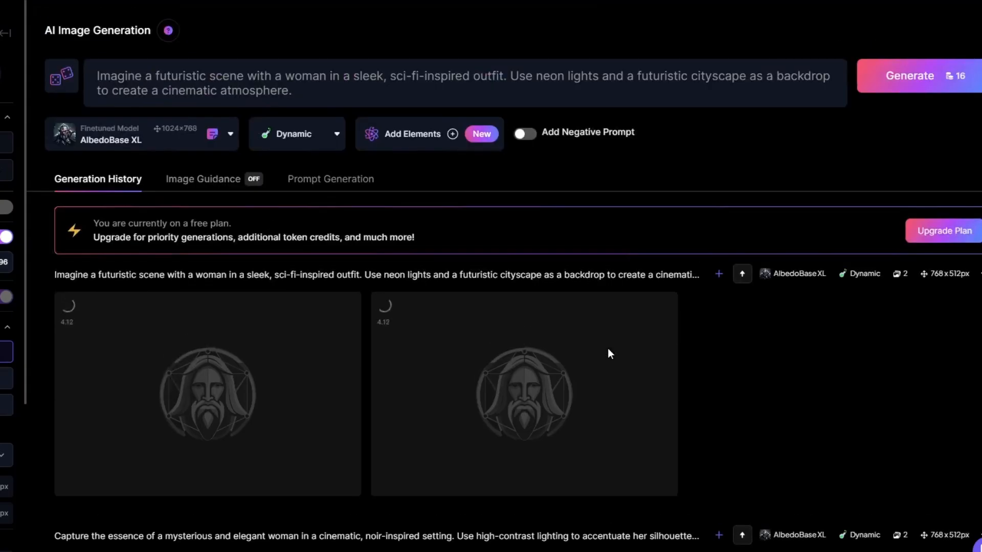
# Scroll down to the Sci-Fi Futuristic Femme Fatale prompt for Leonardo generation.
pyautogui.scroll(-3)
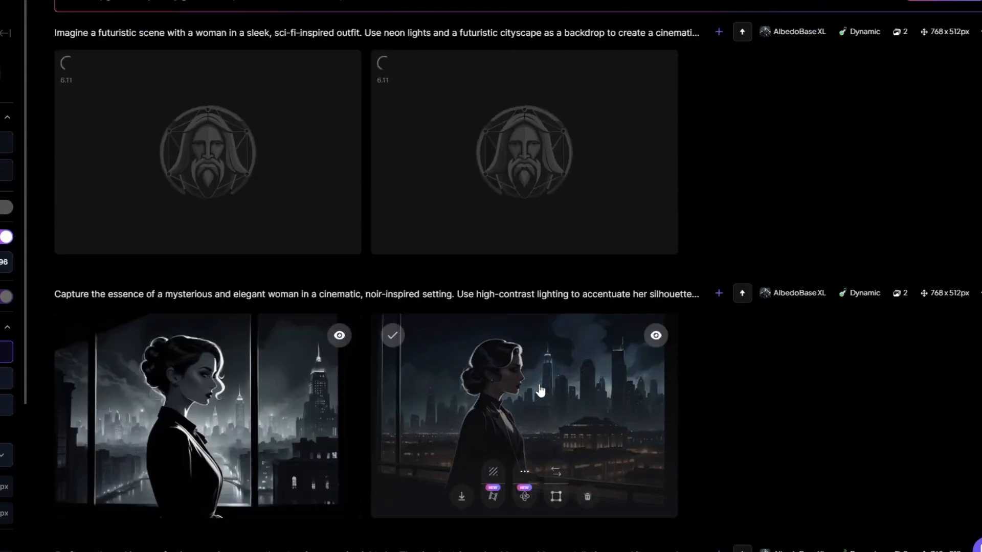
pyautogui.moveTo(538, 444)
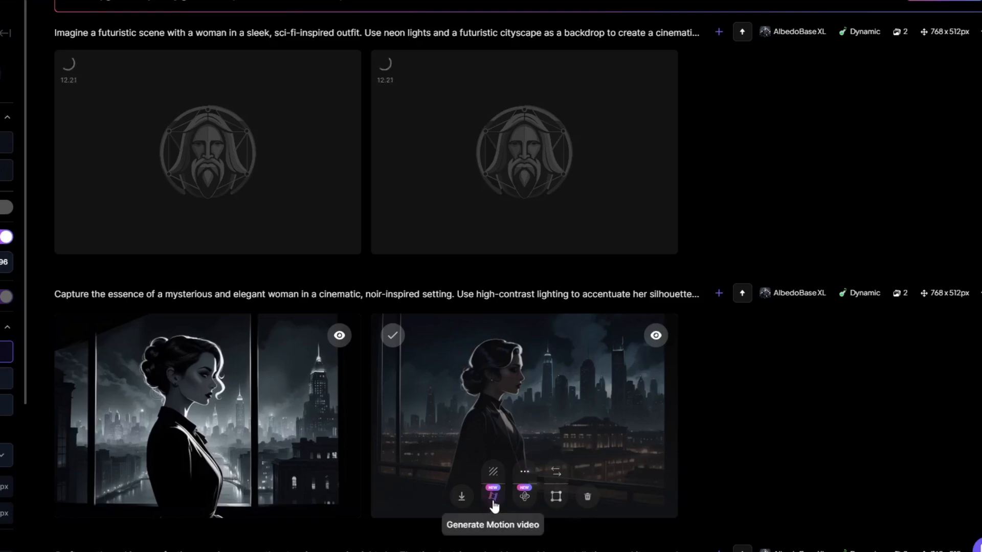
# Open Image2Motion settings for the second noir woman image, then view the sci-fi images.
pyautogui.click(493, 497)
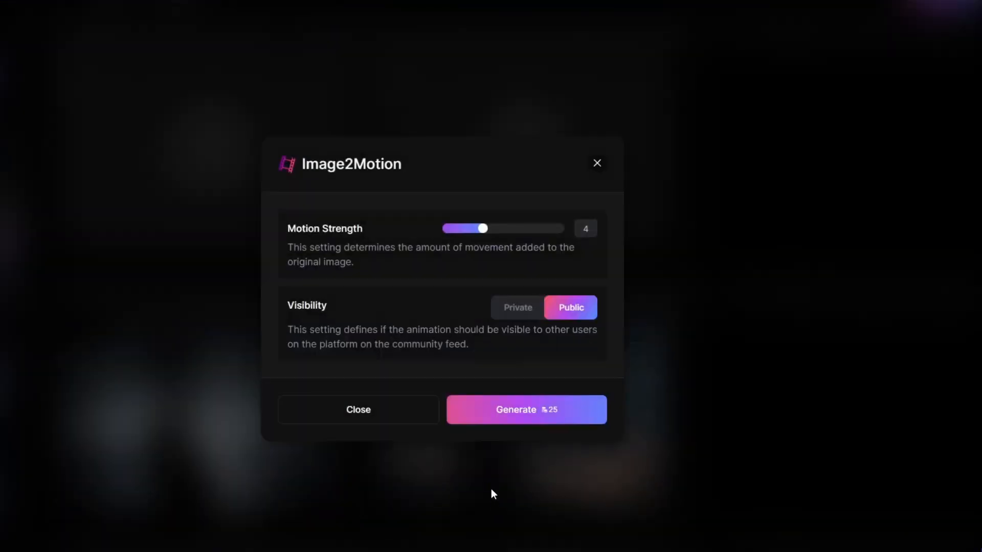
pyautogui.moveTo(483, 231)
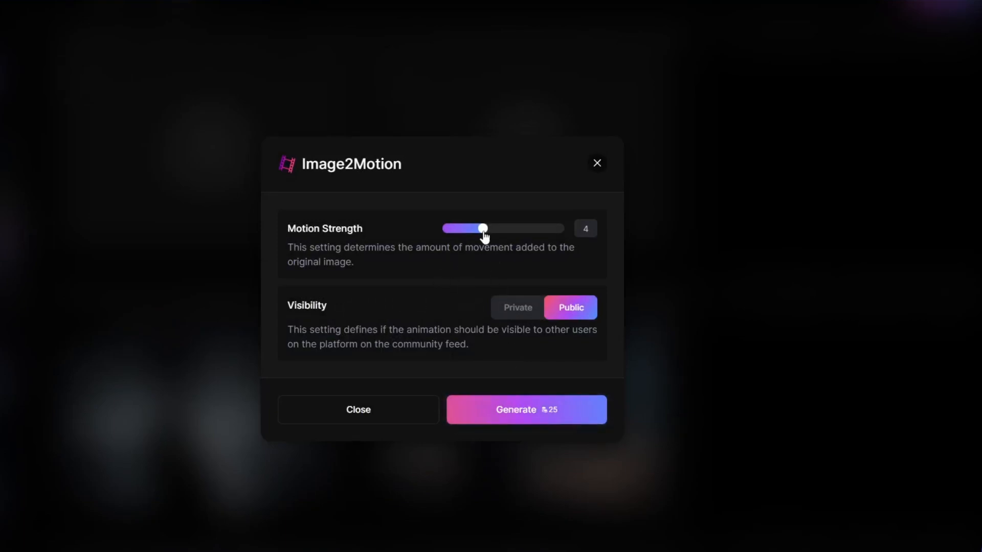
pyautogui.click(358, 410)
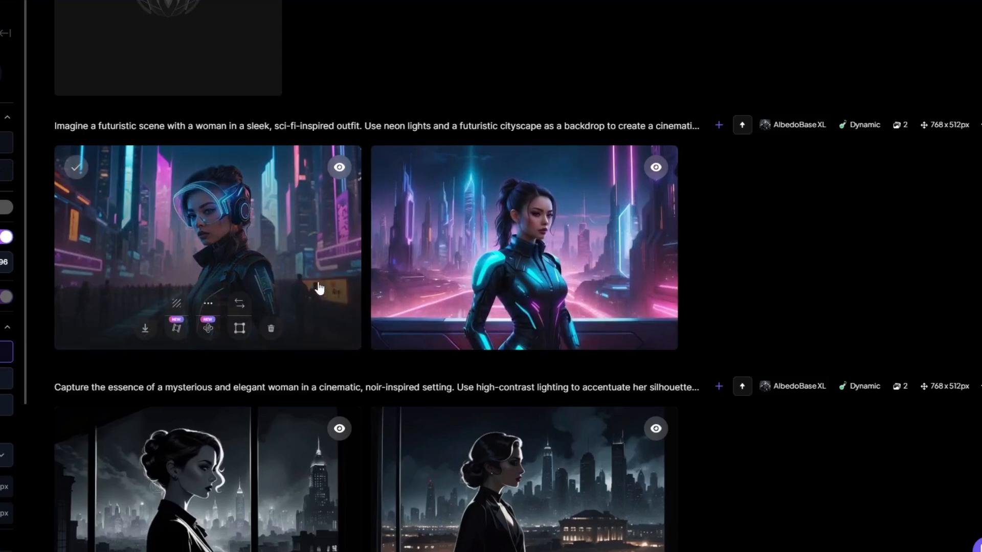
pyautogui.moveTo(176, 329)
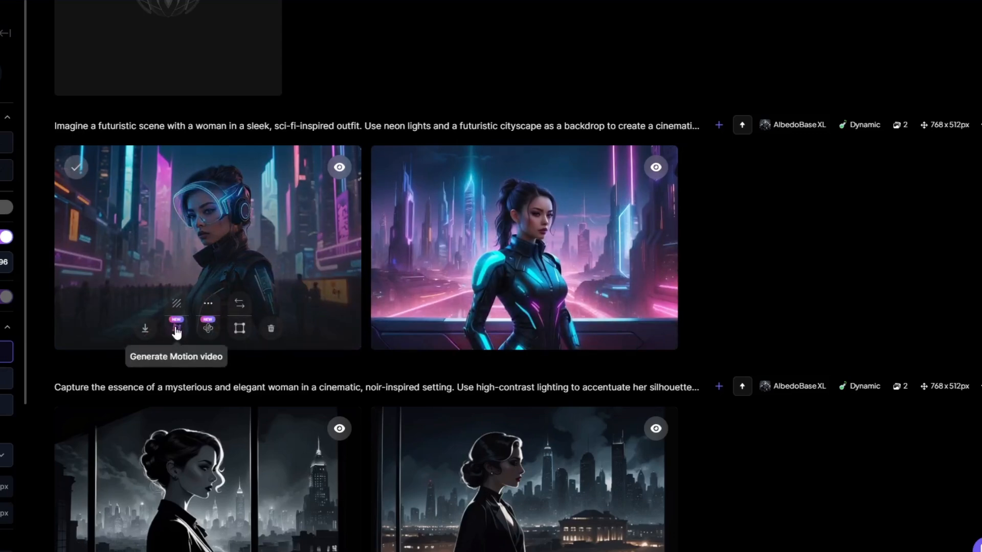